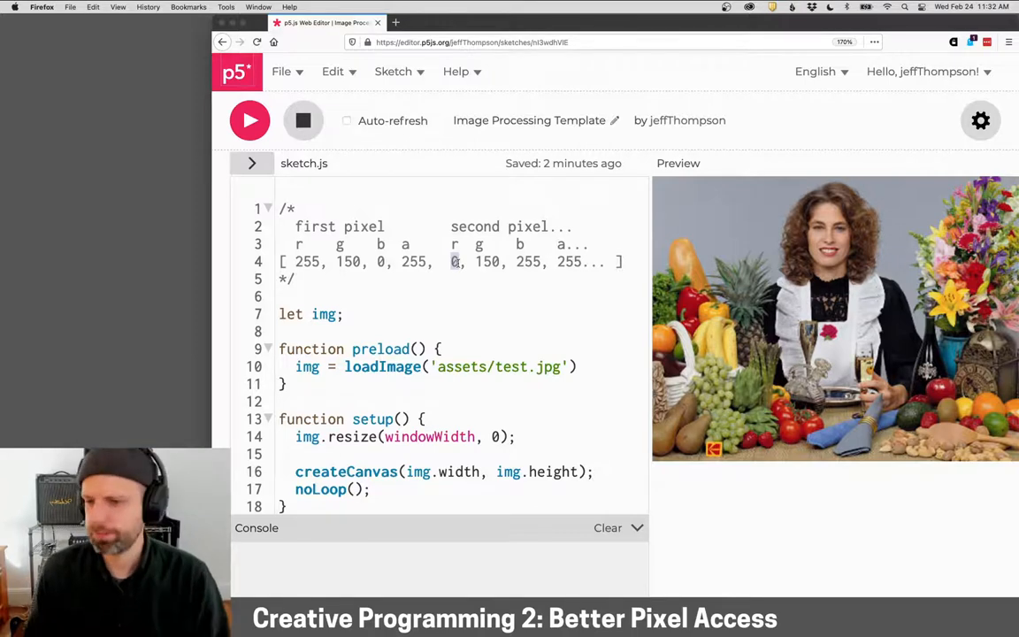
Step: Replace the image() call in draw with img.loadPixels();
{"action": "scroll", "scroll_direction": "down", "scroll_amount": 3}
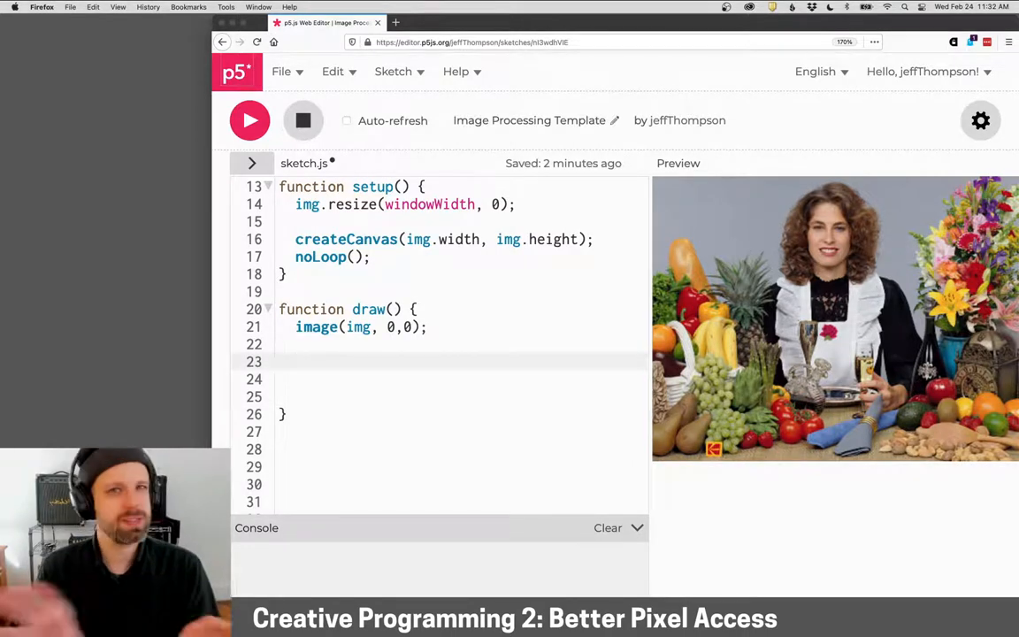
{"action": "left_click", "coordinate": [297, 360]}
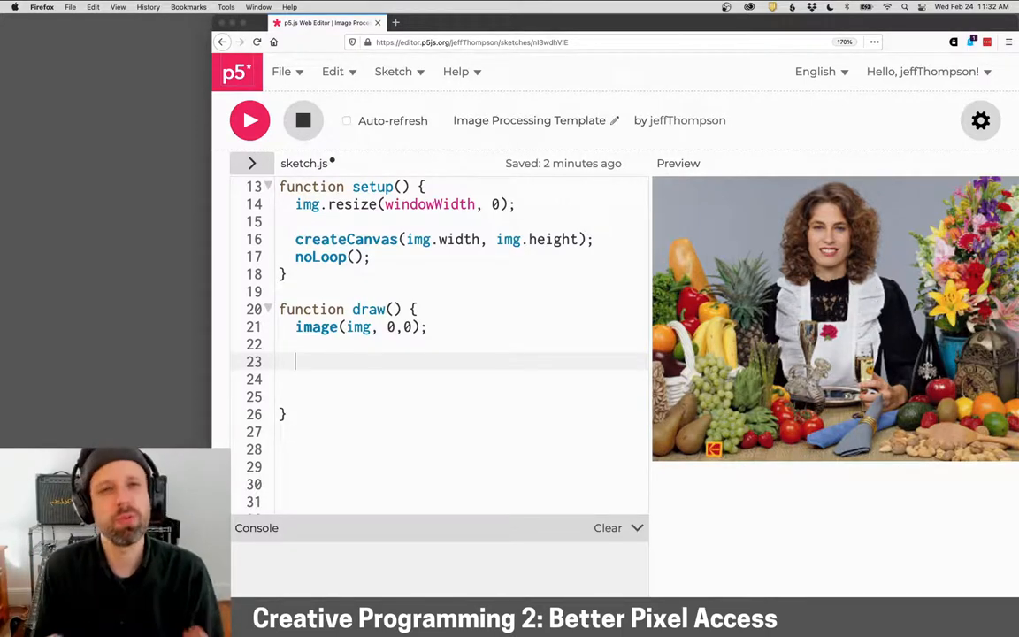
{"action": "key", "text": "Backspace"}
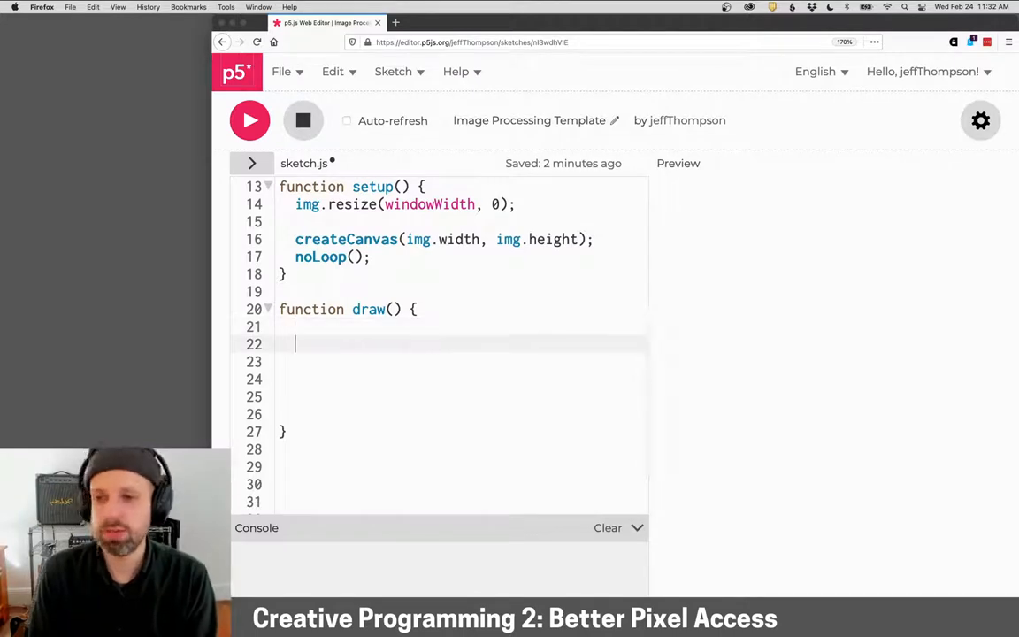
{"action": "type", "text": "loadPixels()"}
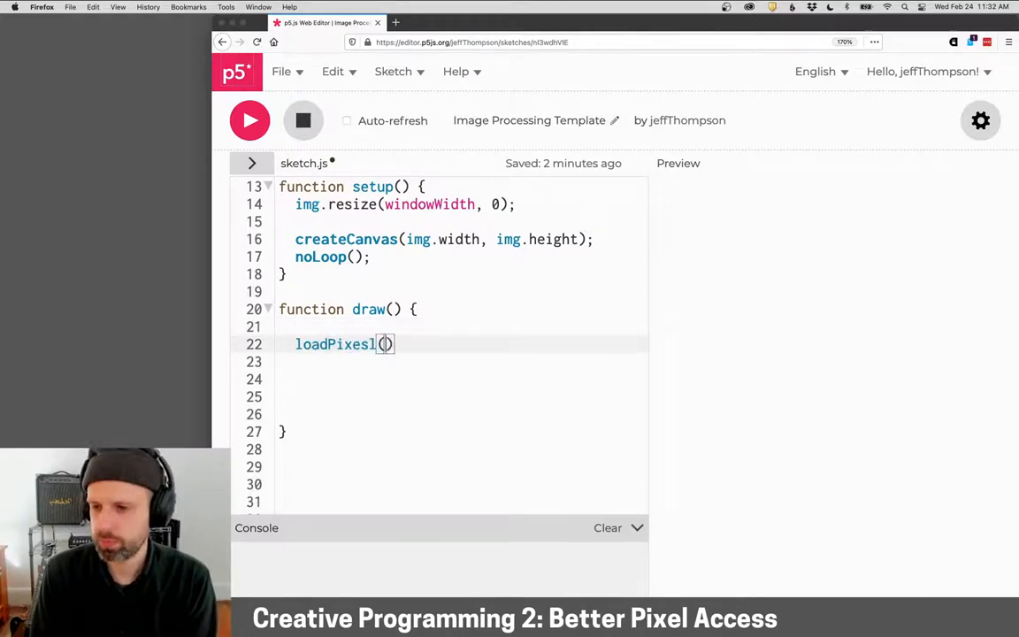
{"action": "type", "text": ";"}
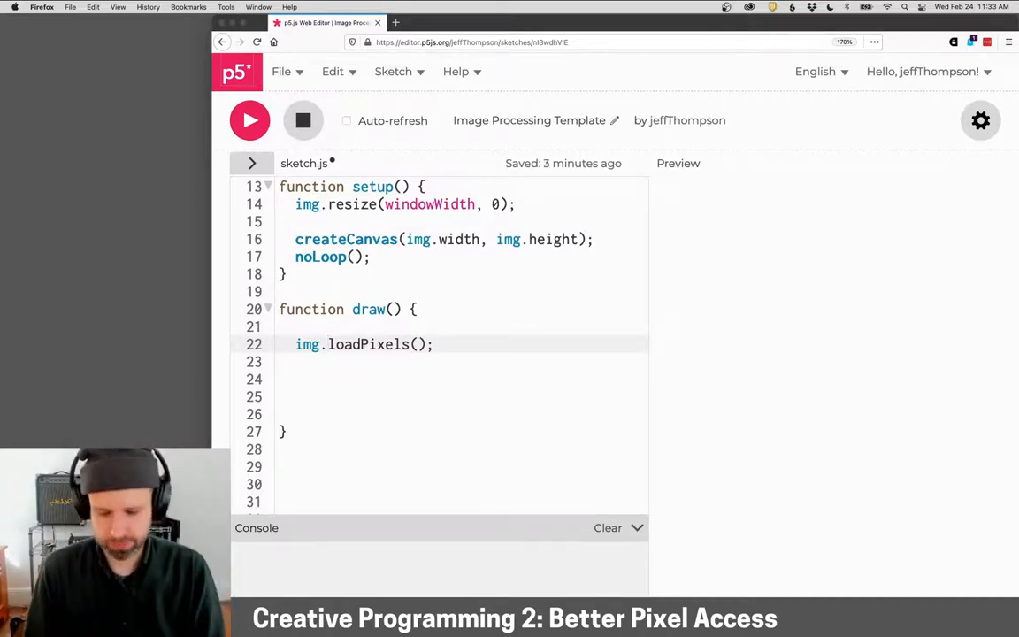
Step: Write nested for loops over y < img.height and x < img.width with an empty body
{"action": "type", "text": "for"}
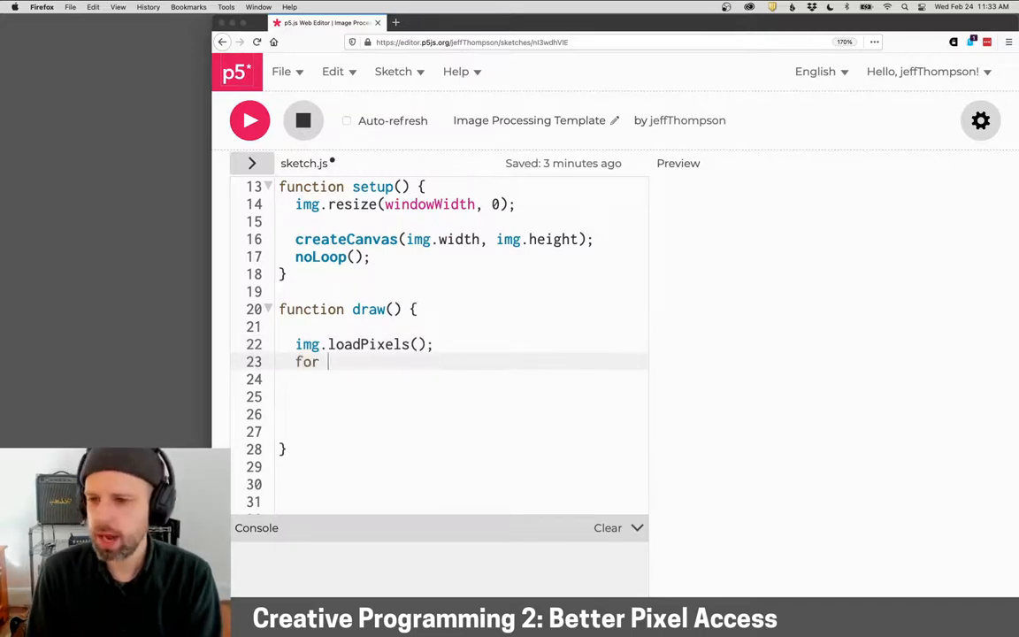
{"action": "type", "text": "()"}
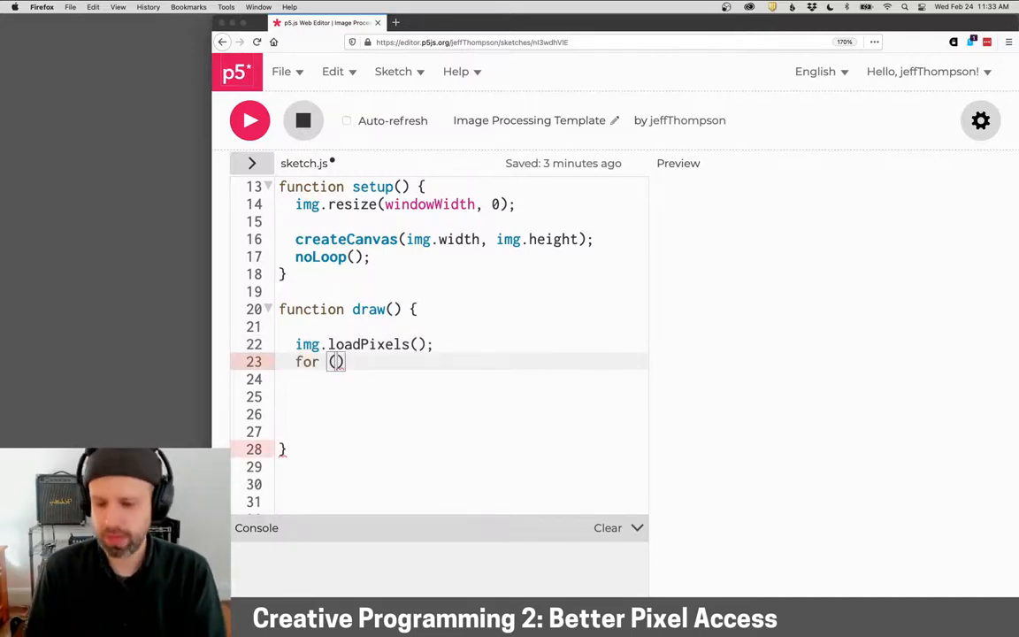
{"action": "type", "text": "let y=0;"}
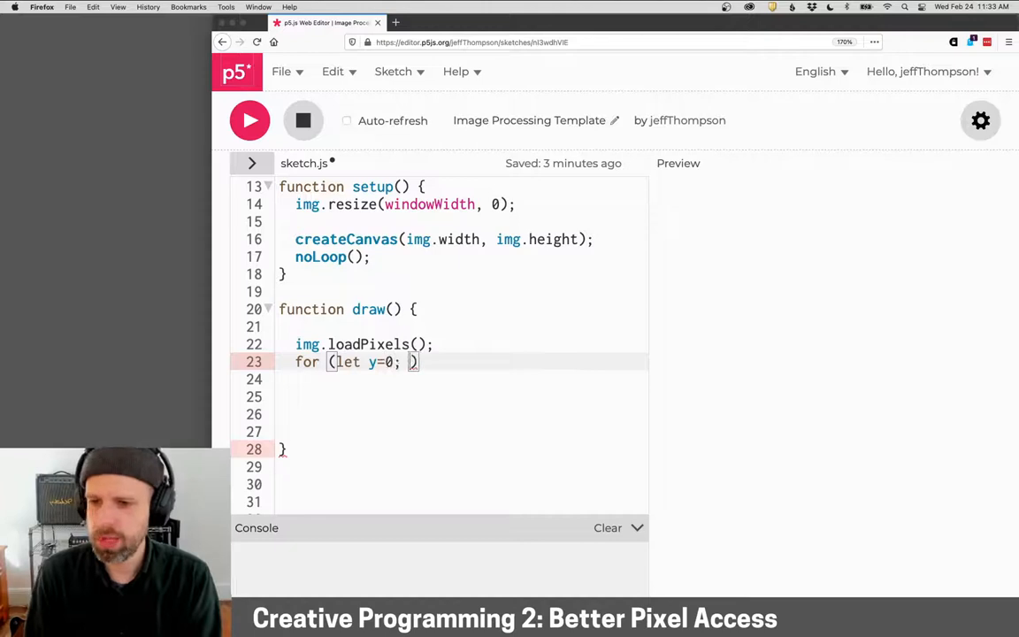
{"action": "type", "text": "<"}
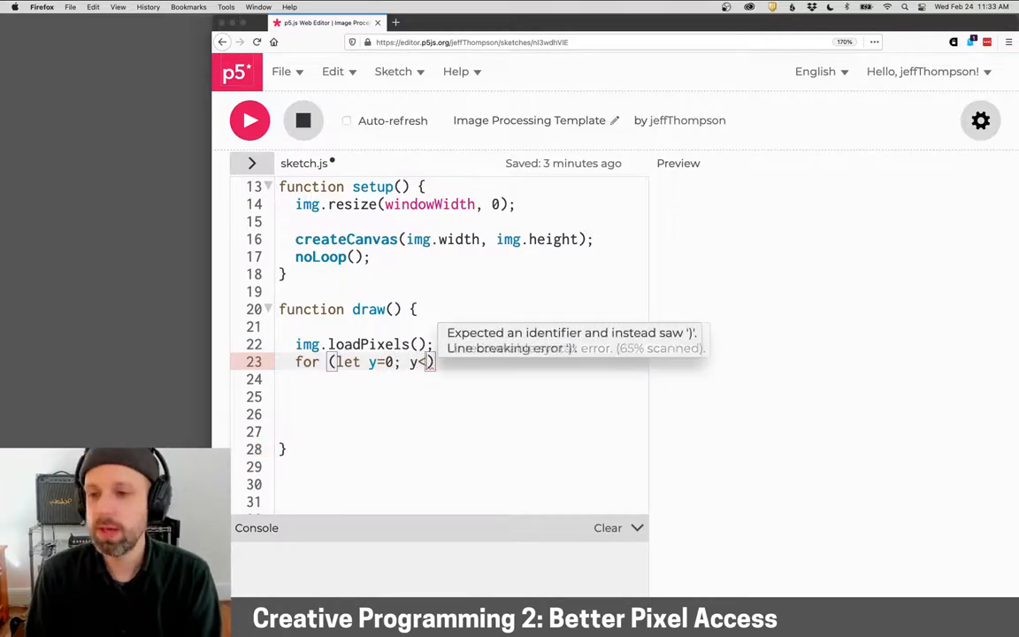
{"action": "type", "text": "img."}
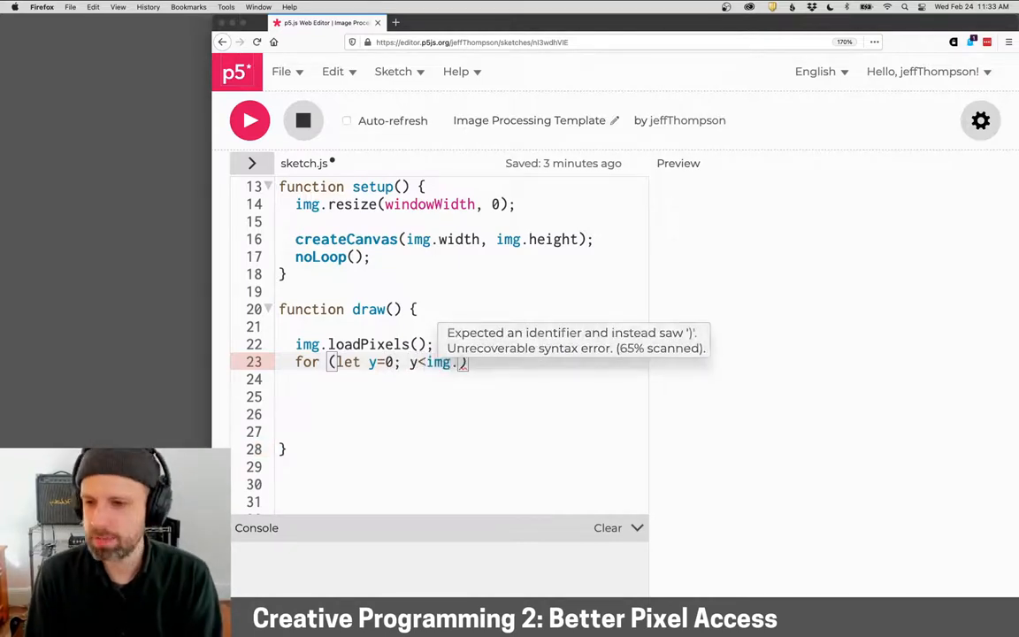
{"action": "type", "text": "height"}
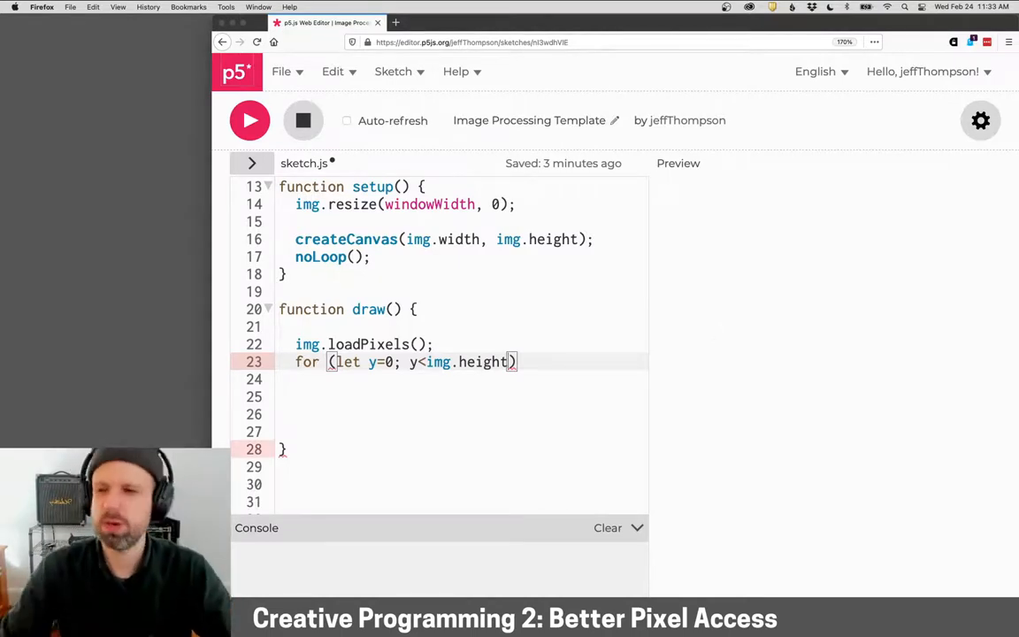
{"action": "type", "text": "; y++"}
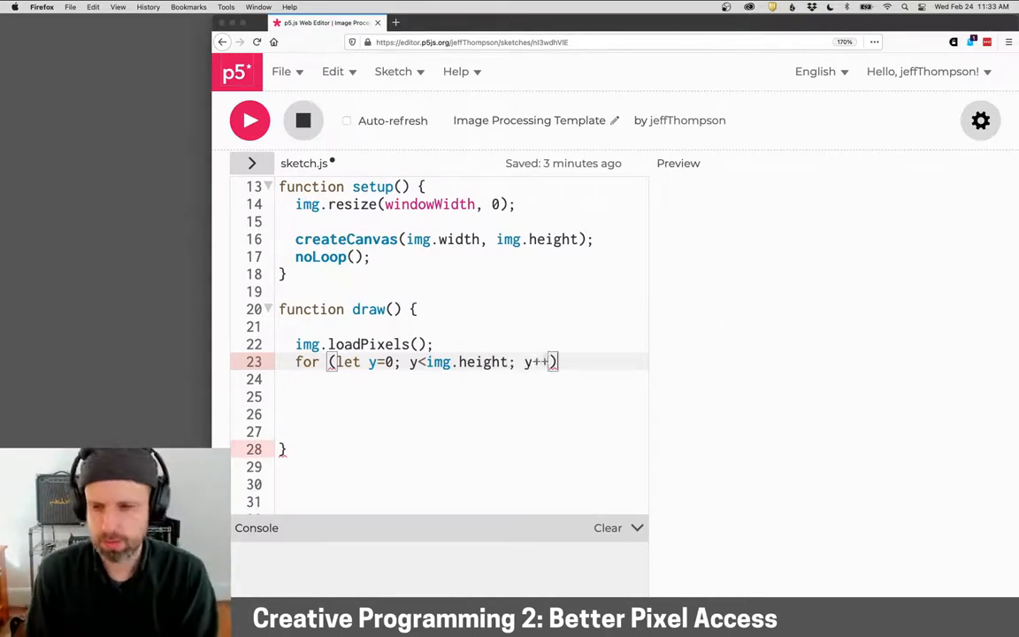
{"action": "type", "text": "{"}
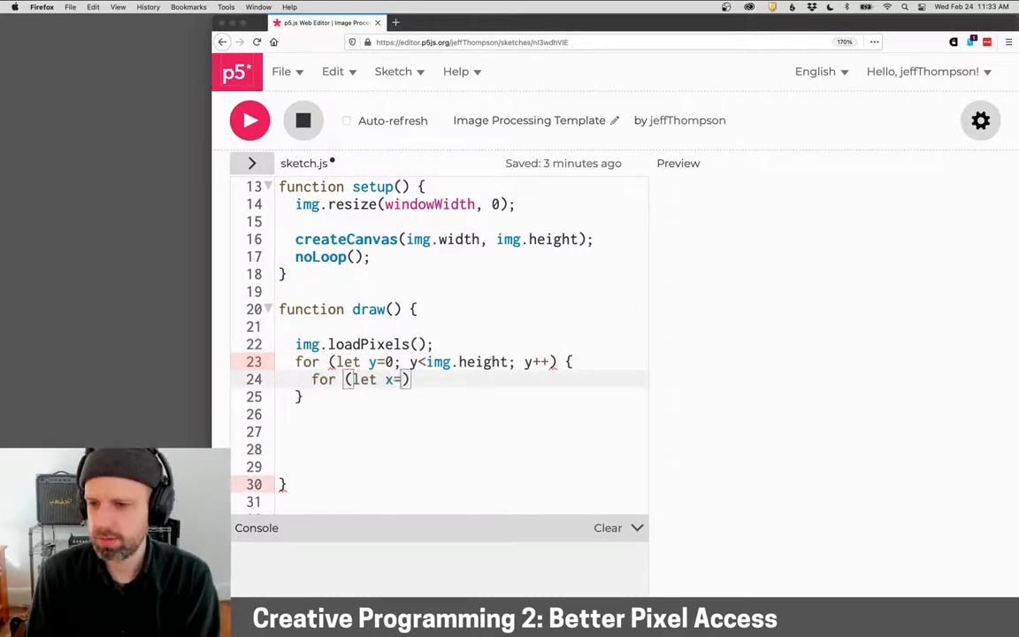
{"action": "type", "text": "0; x<img.width;"}
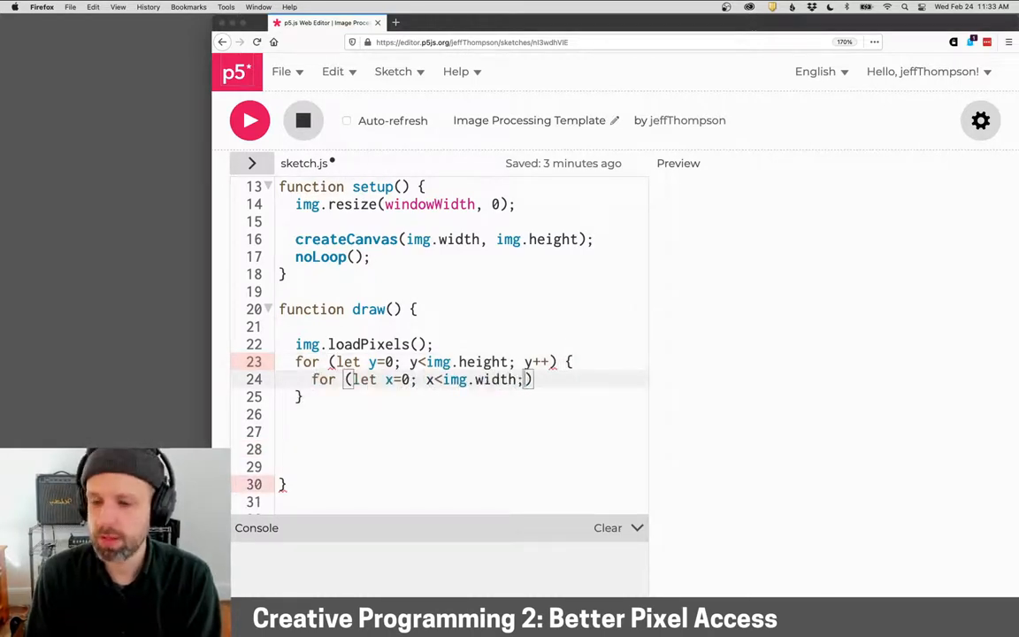
{"action": "type", "text": "x++"}
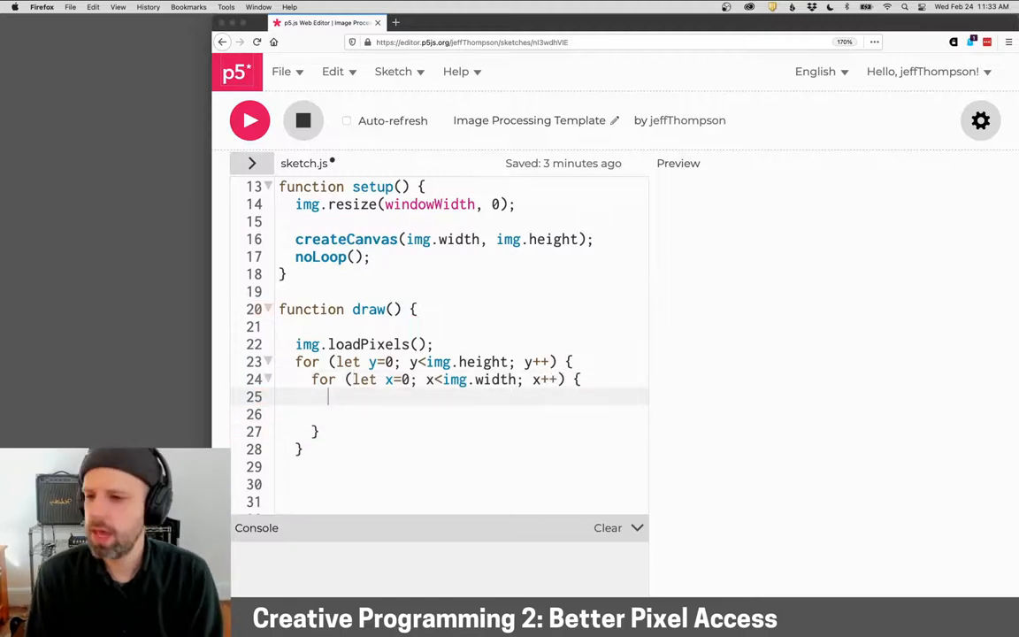
Step: Inside the inner loop declare let index = y * img.width + x
{"action": "scroll", "scroll_direction": "up", "scroll_amount": 3}
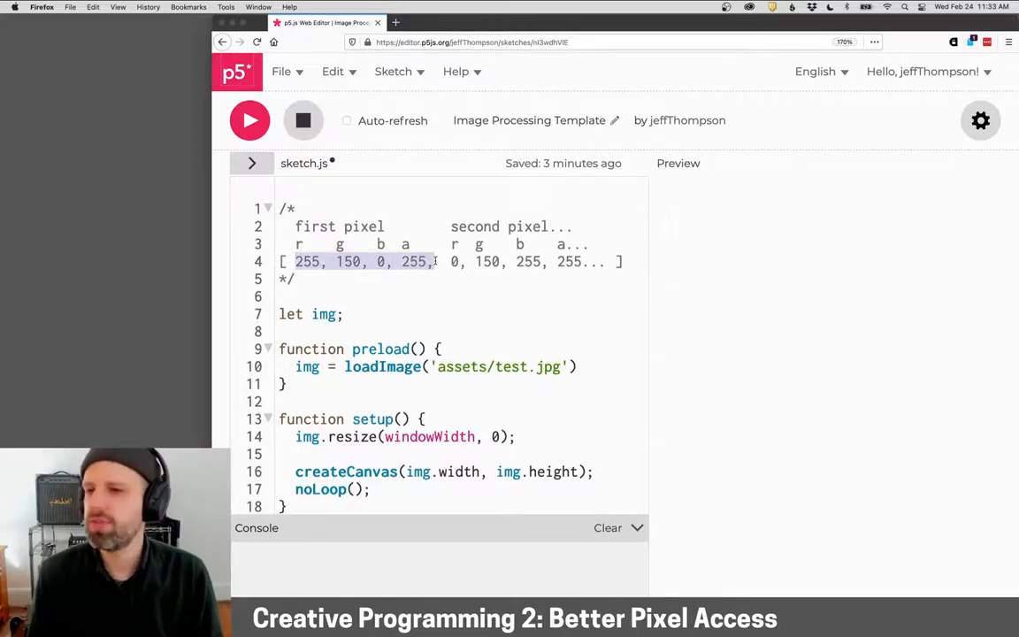
{"action": "scroll", "scroll_direction": "down", "scroll_amount": 3}
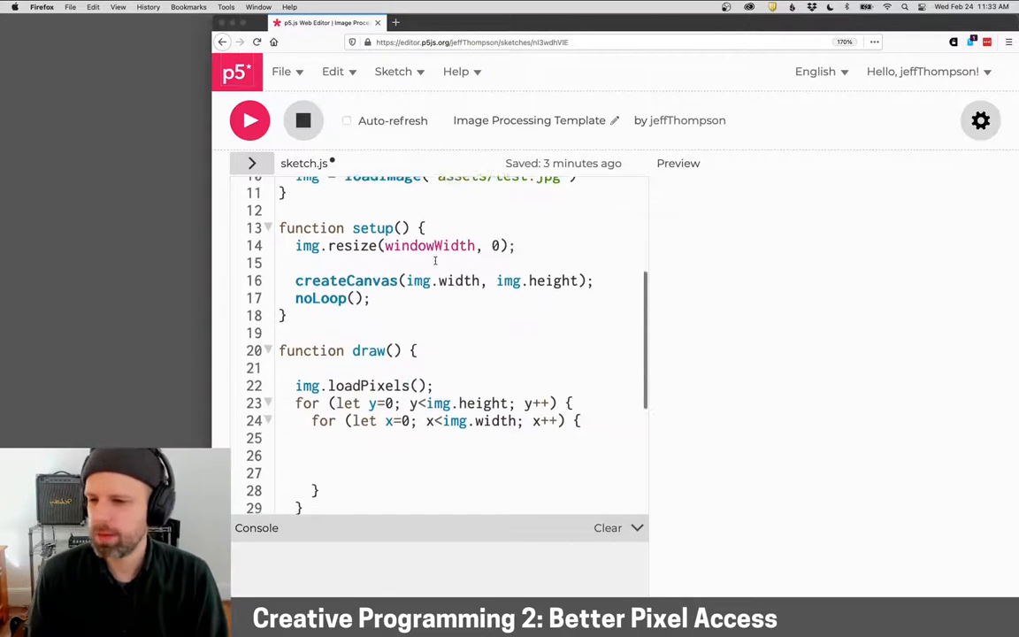
{"action": "scroll", "scroll_direction": "down", "scroll_amount": 3}
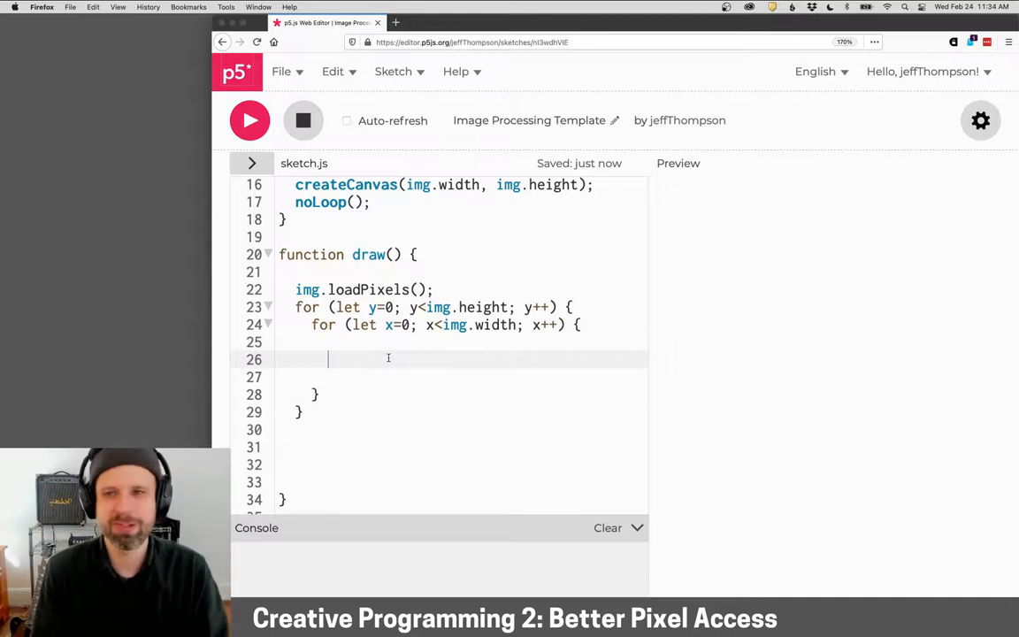
{"action": "type", "text": "let inx"}
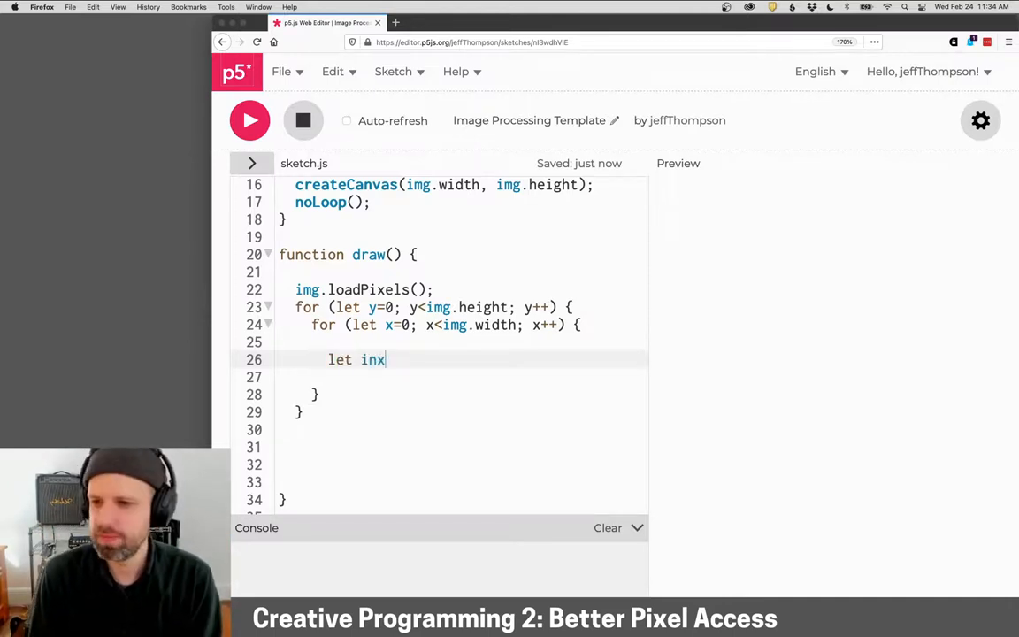
{"action": "type", "text": "dex ="}
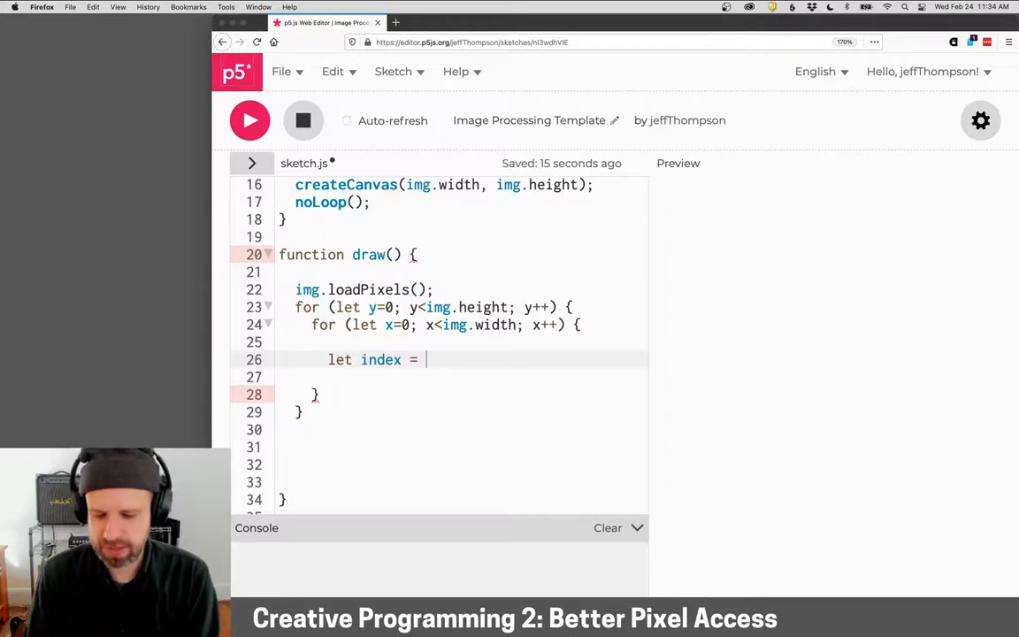
{"action": "type", "text": "y * wi"}
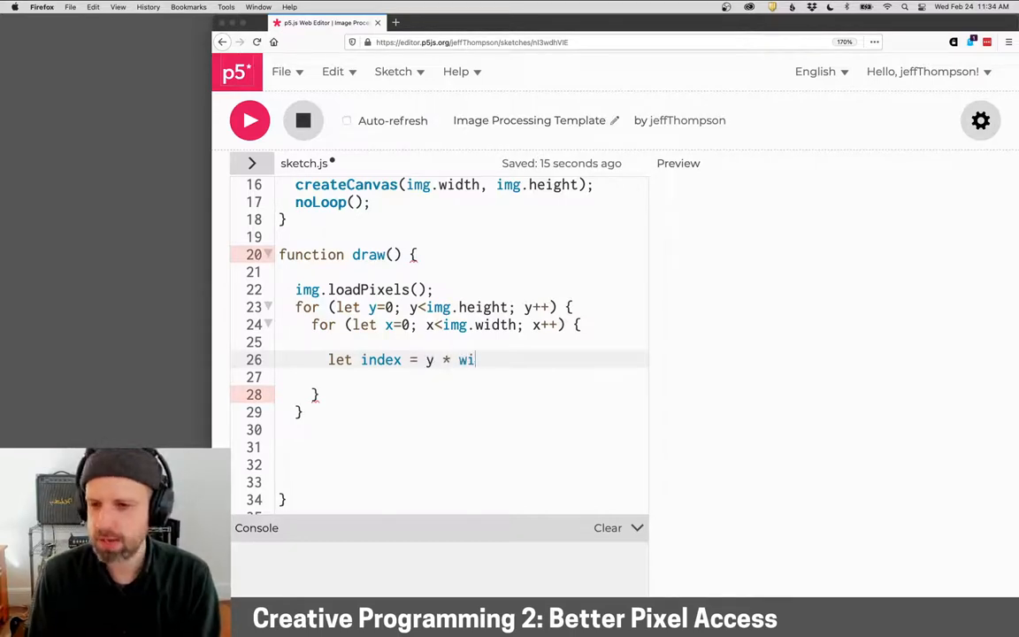
{"action": "type", "text": "mg.width"}
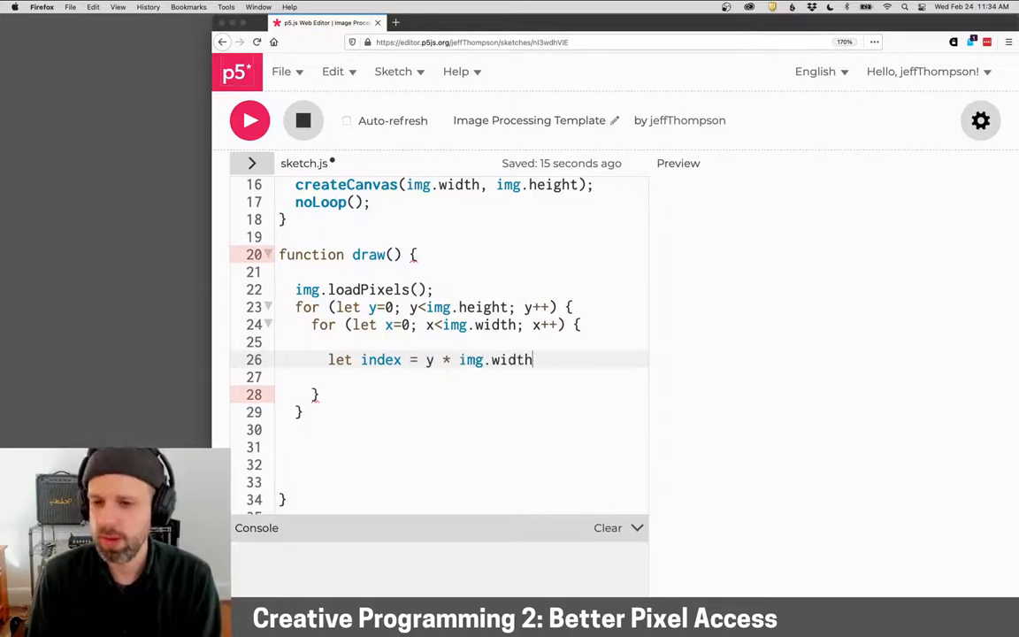
{"action": "type", "text": "+ x"}
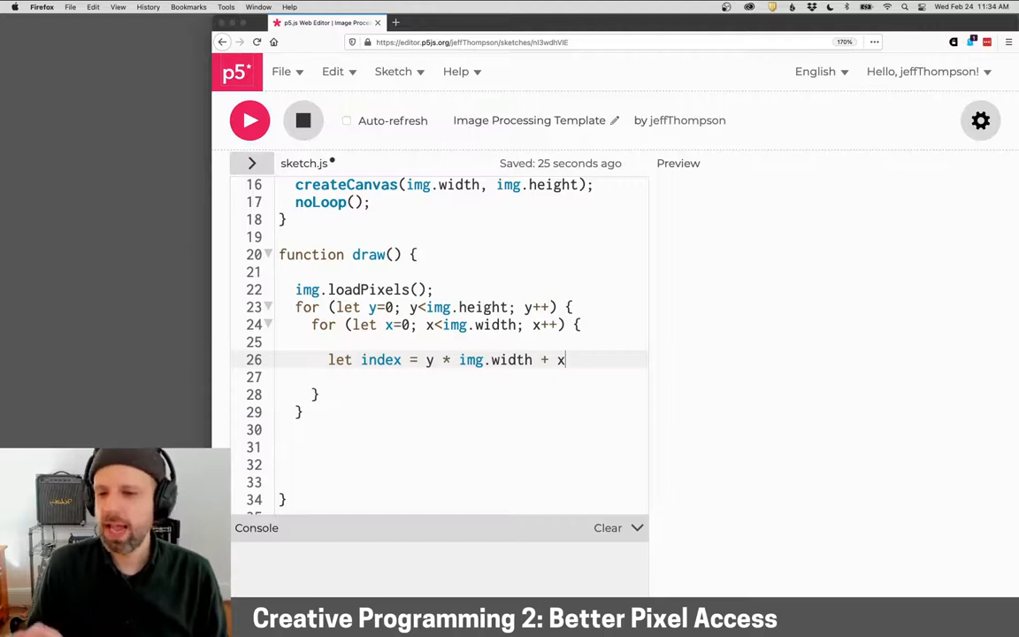
Step: Parenthesize y * img.width + x and multiply it by 4 for the RGBA pixels array
{"action": "scroll", "scroll_direction": "up", "scroll_amount": 3}
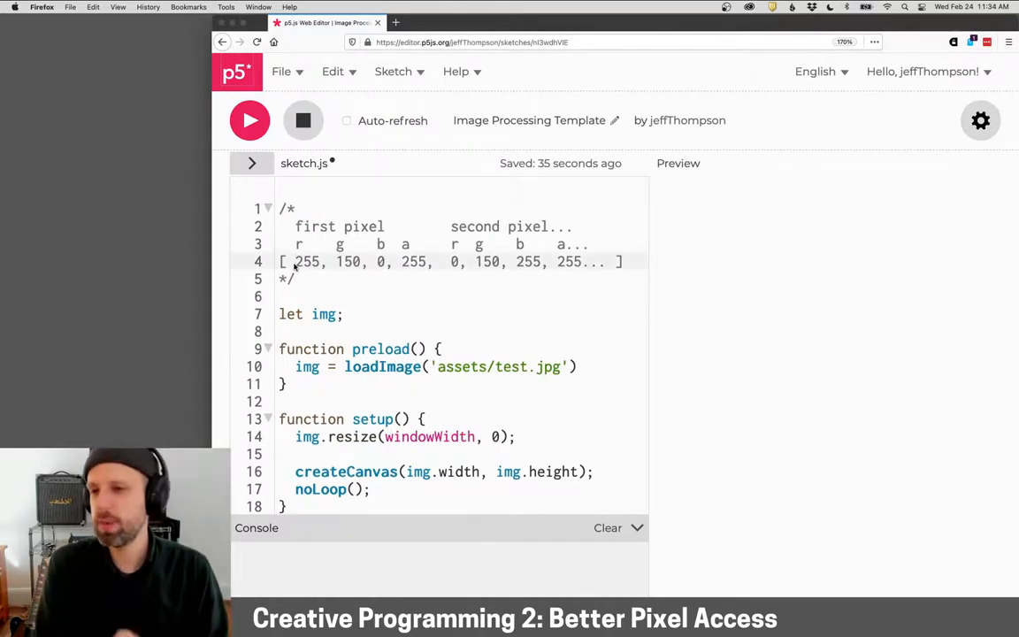
{"action": "scroll", "scroll_direction": "down", "scroll_amount": 3}
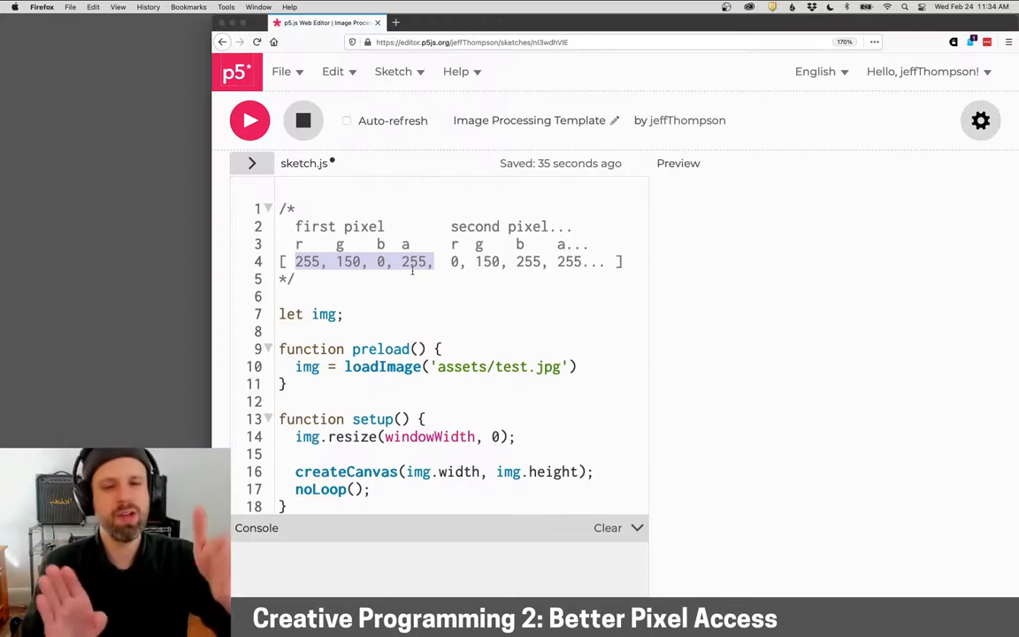
{"action": "scroll", "scroll_direction": "down", "scroll_amount": 3}
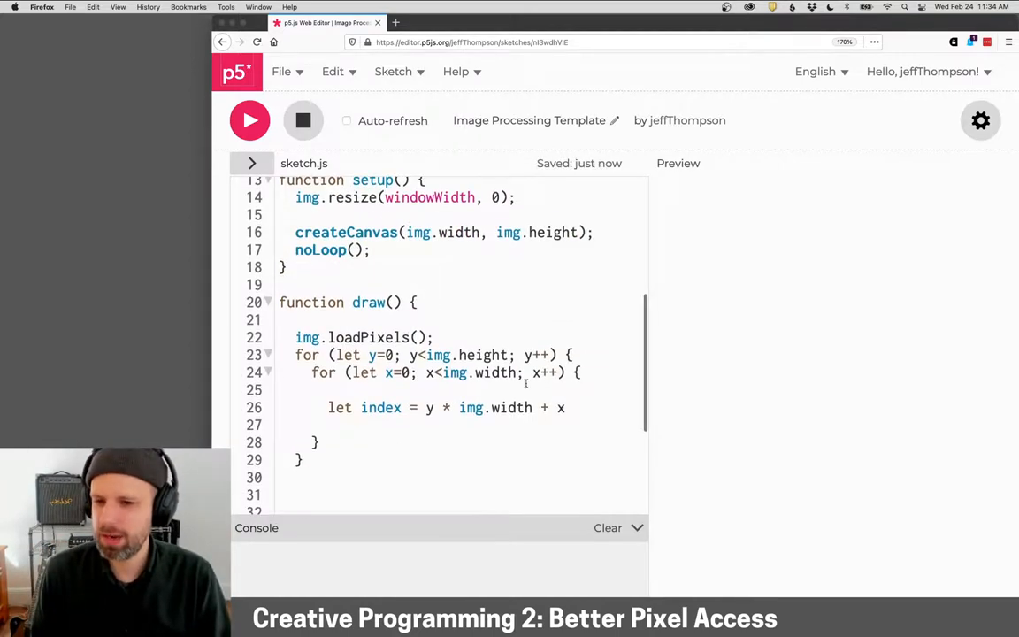
{"action": "type", "text": ")"}
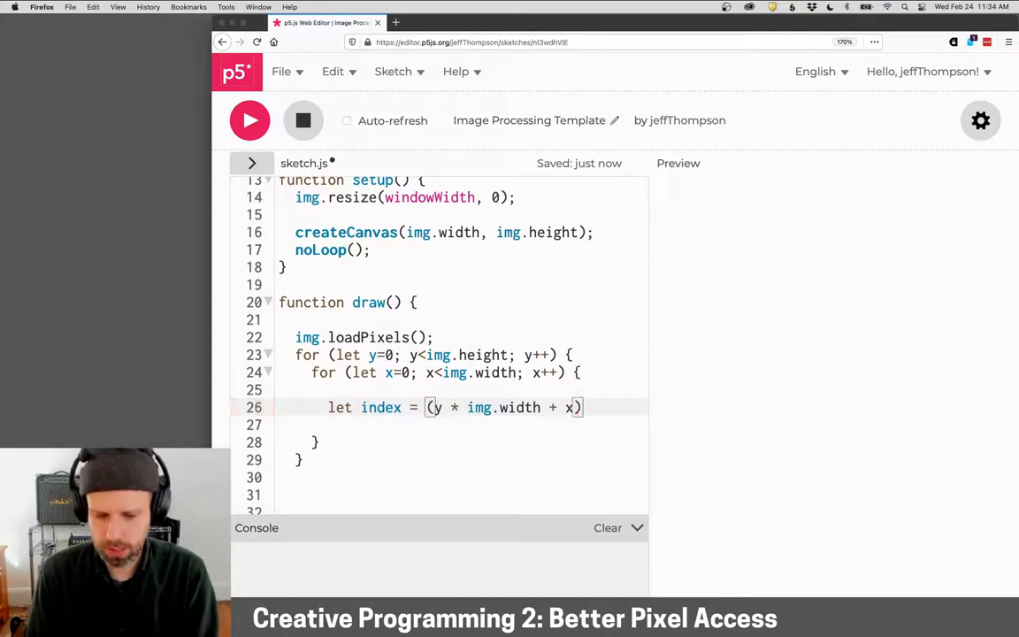
{"action": "type", "text": "* 4;"}
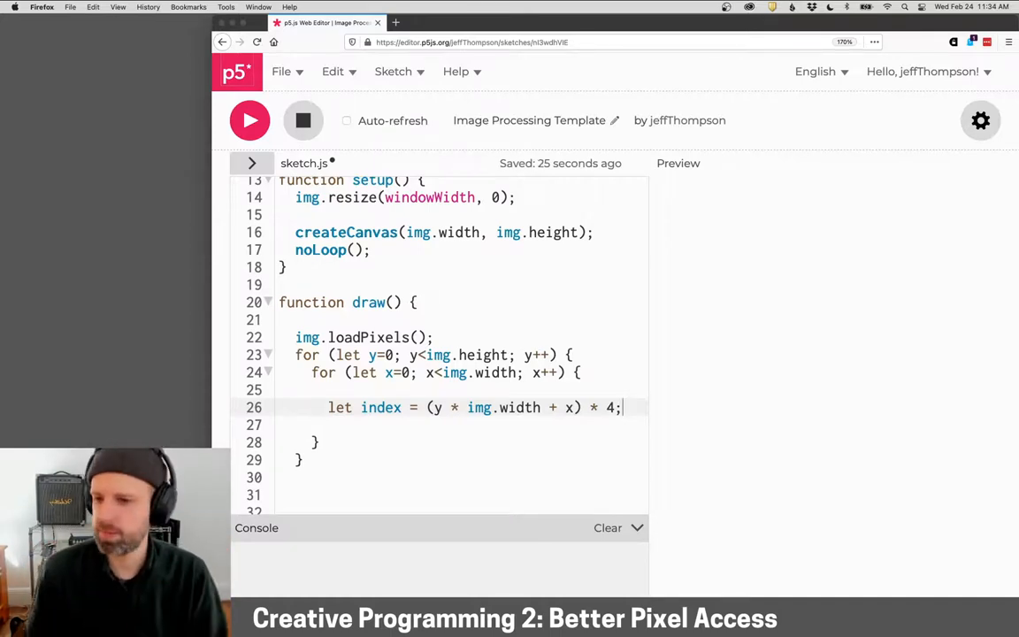
Step: Read the red channel as let r = img.pixels[index];
{"action": "scroll", "scroll_direction": "down", "scroll_amount": 3}
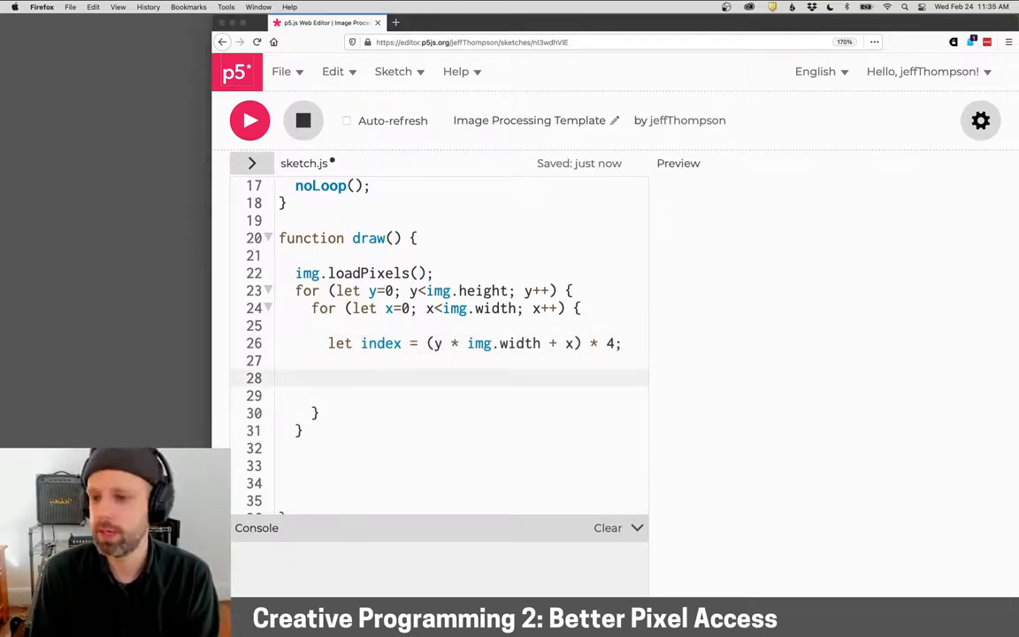
{"action": "type", "text": "let r ="}
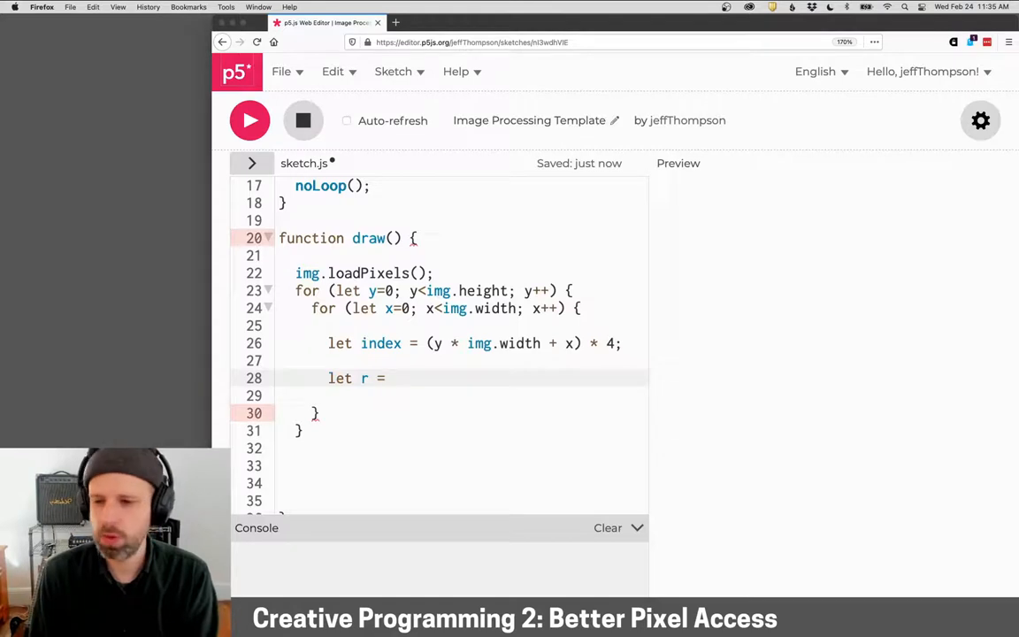
{"action": "type", "text": "img.pixels[]"}
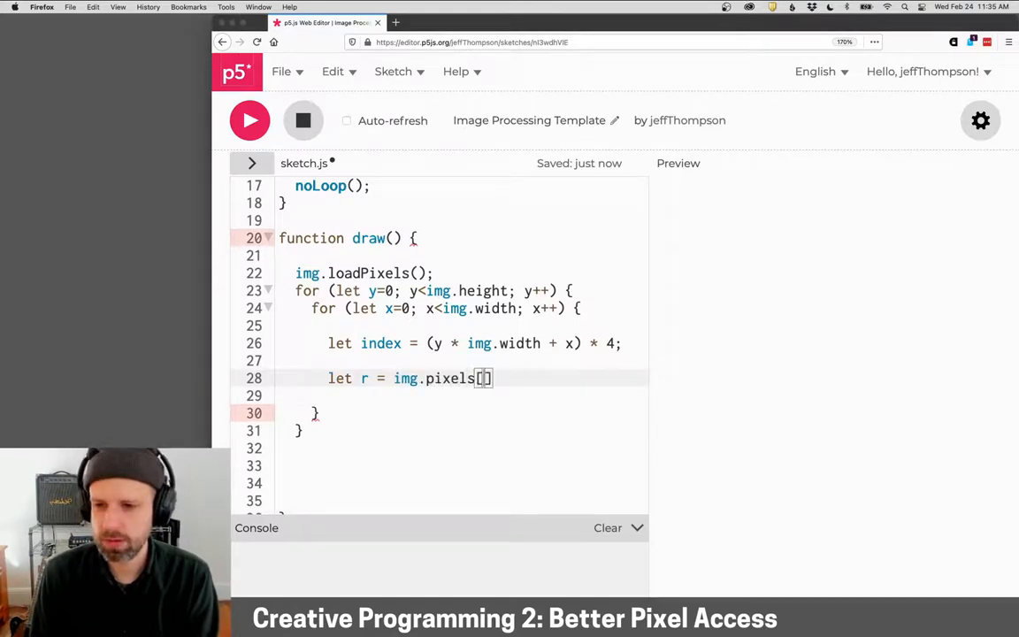
{"action": "type", "text": "index];"}
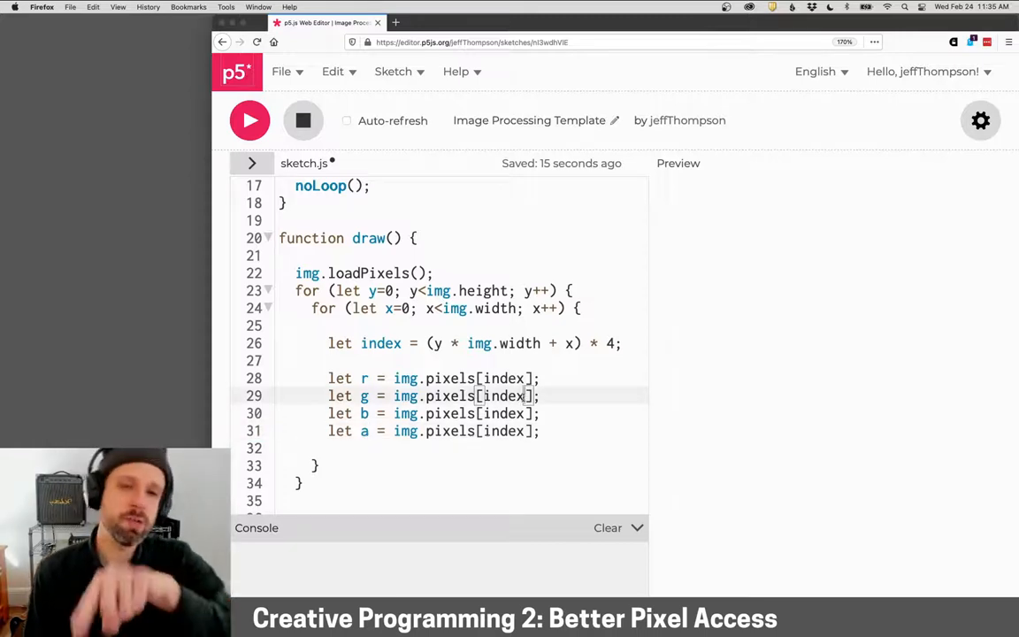
Step: Read g, b and a from img.pixels at index+1, index+2 and index+3
{"action": "type", "text": "+1"}
{"action": "left_click", "coordinate": [456, 412]}
{"action": "type", "text": "+"}
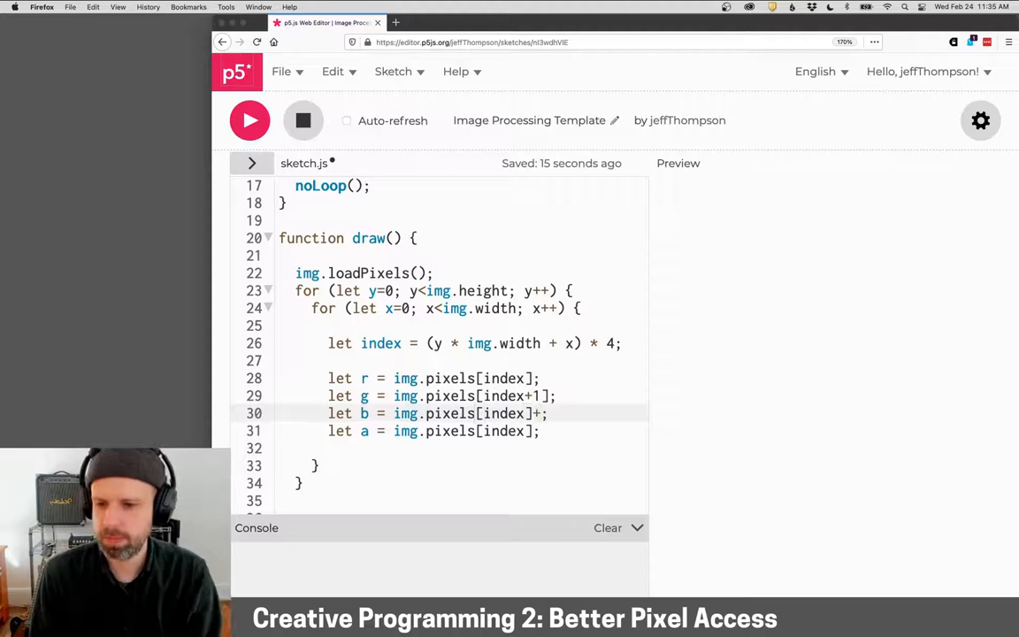
{"action": "type", "text": "2"}
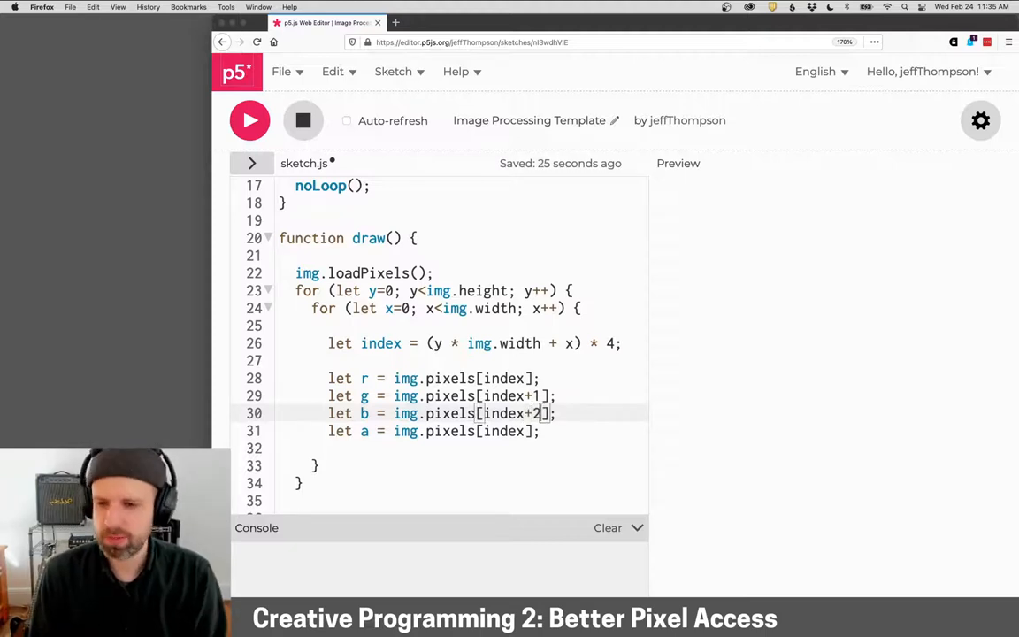
{"action": "type", "text": "+3"}
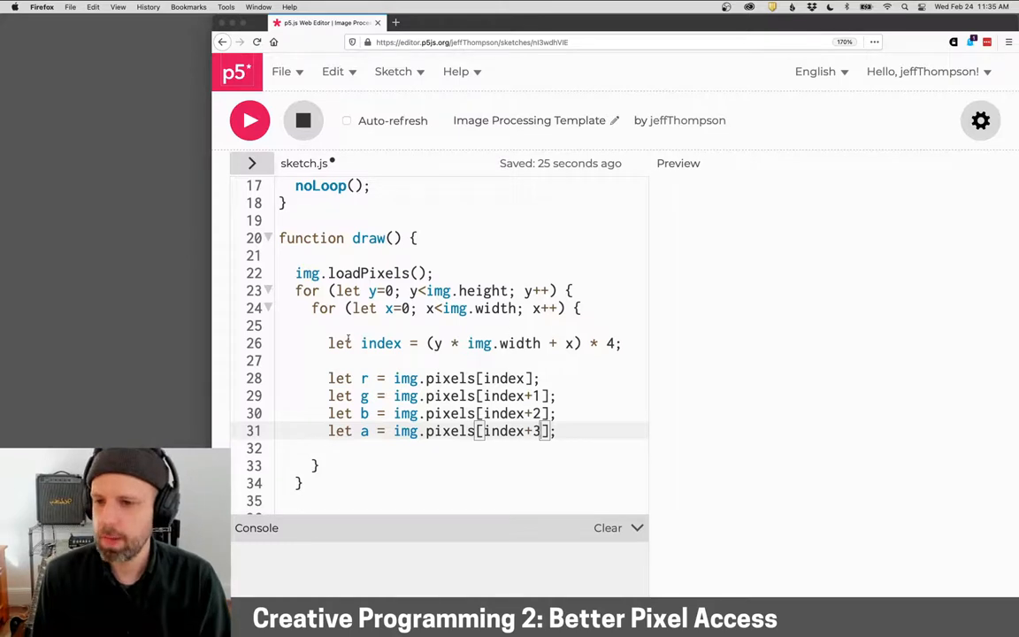
{"action": "left_click_drag", "start_coordinate": [329, 343], "coordinate": [556, 431]}
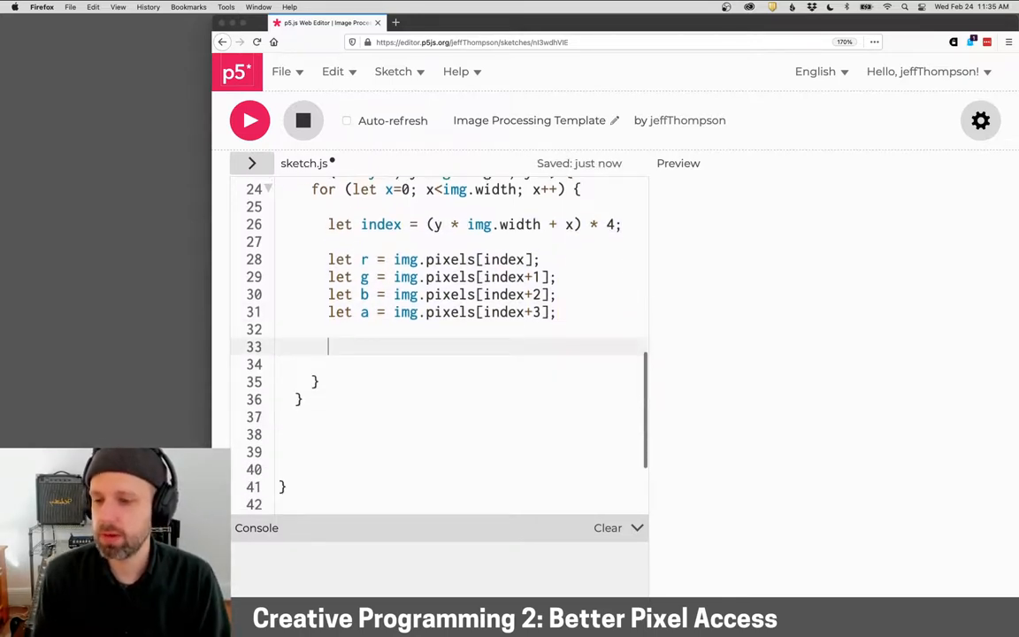
{"action": "mouse_move", "coordinate": [326, 259]}
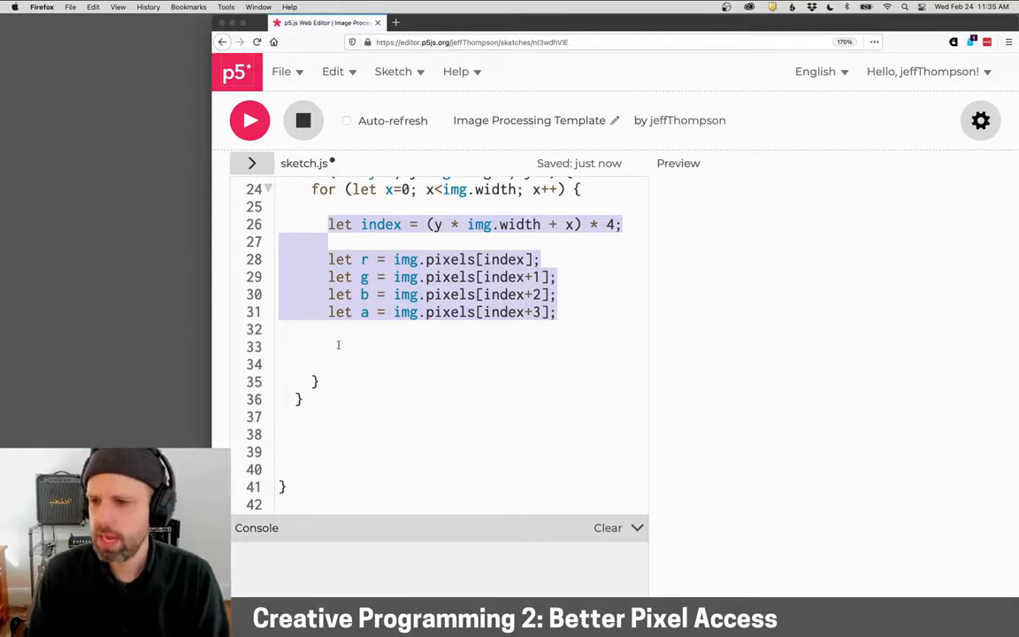
Step: Write img.pixels[index] = 0 // r and img.pixels[index+1] = 150 // g
{"action": "left_click", "coordinate": [338, 344]}
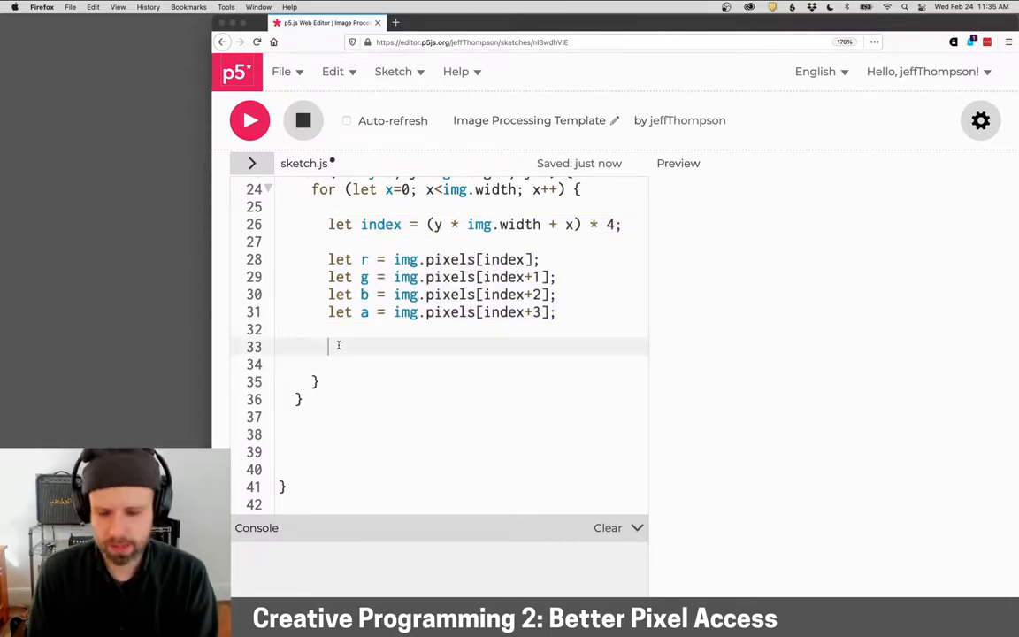
{"action": "type", "text": "img.pixels[]"}
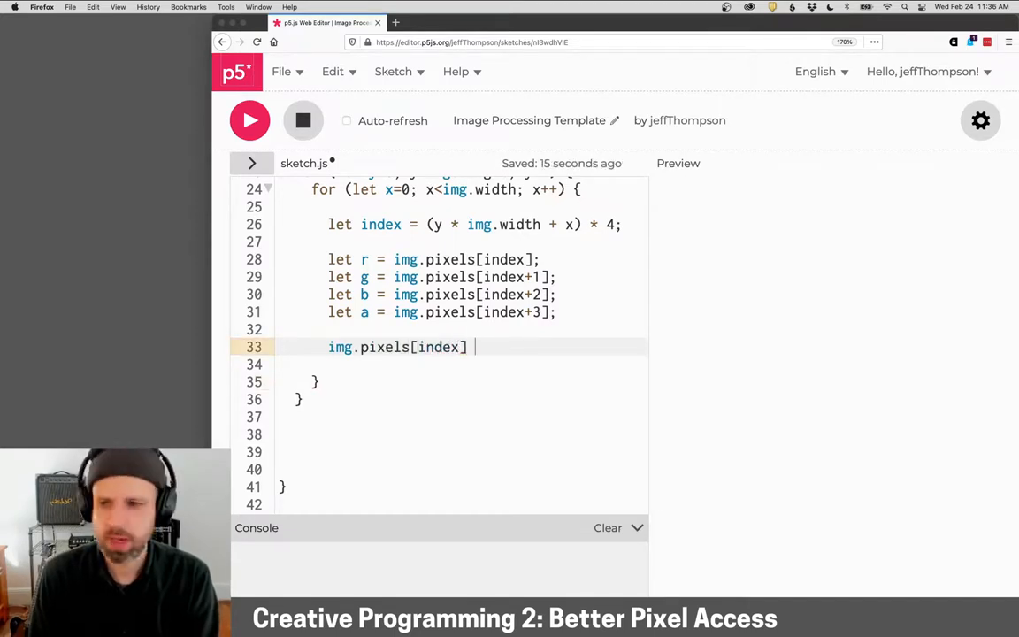
{"action": "type", "text": "= 0;"}
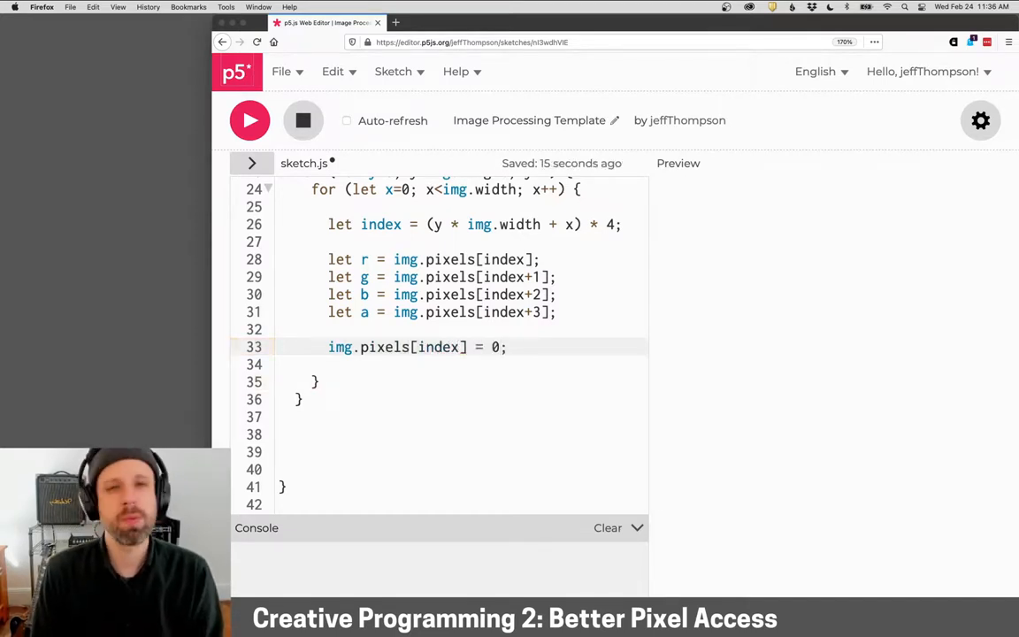
{"action": "type", "text": "// r"}
{"action": "left_click", "coordinate": [462, 364]}
{"action": "type", "text": "img."}
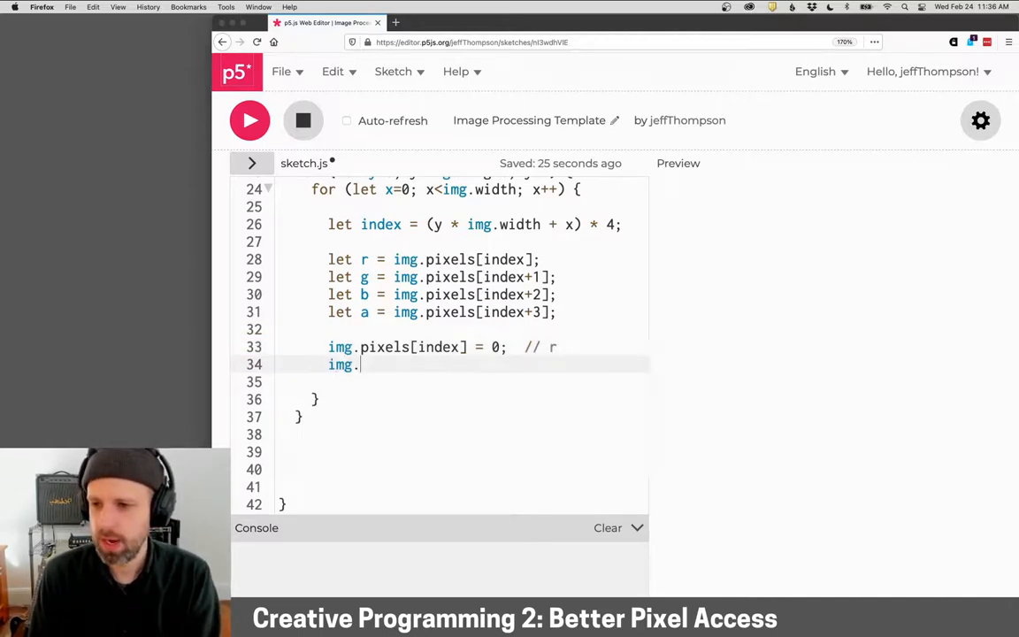
{"action": "type", "text": "pixels[index+"}
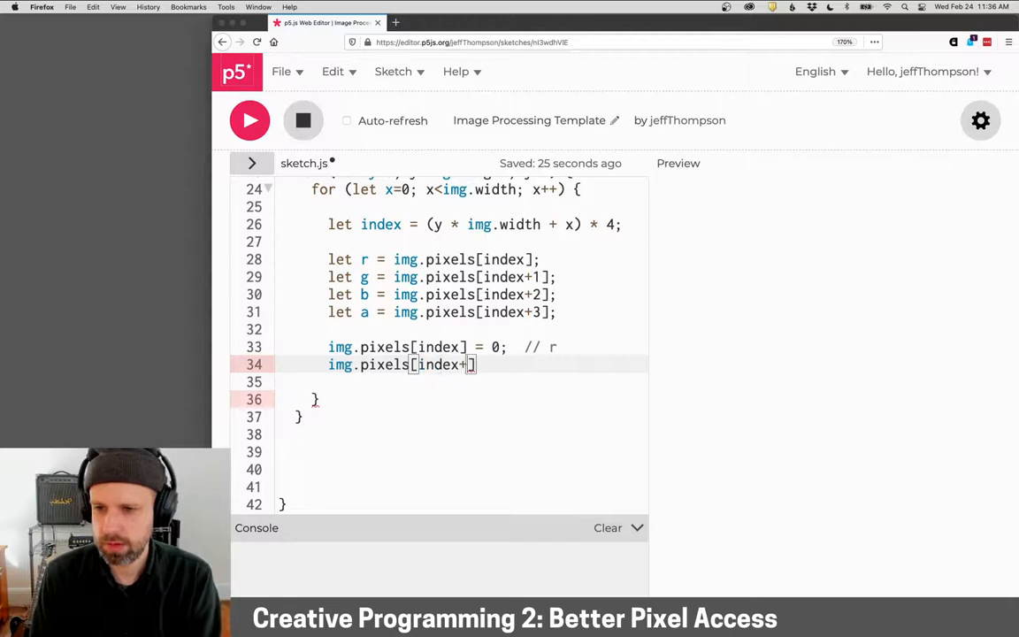
{"action": "type", "text": "1] ="}
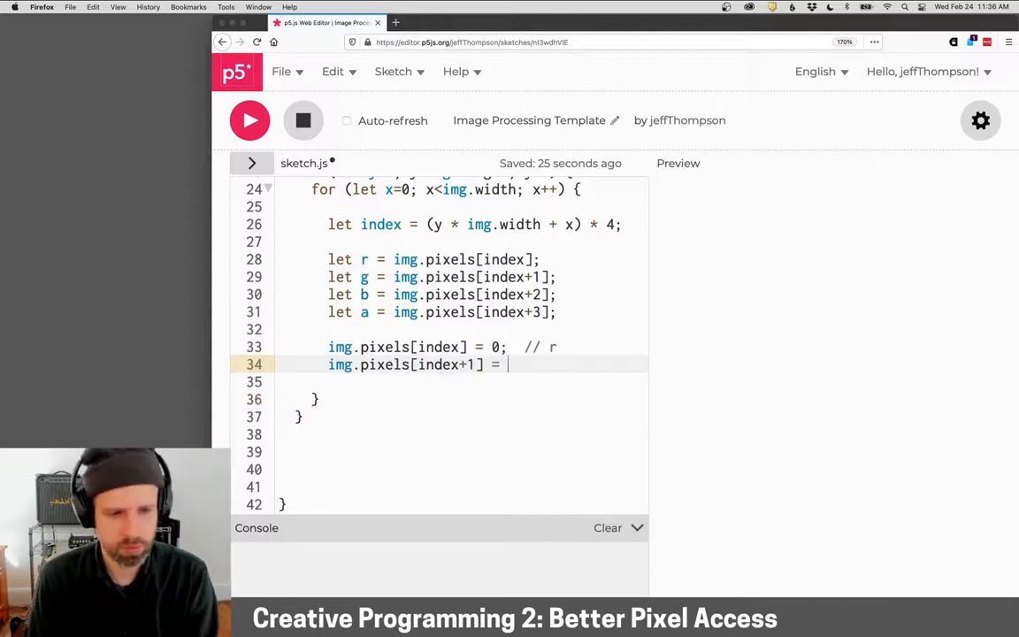
{"action": "type", "text": "150; /"}
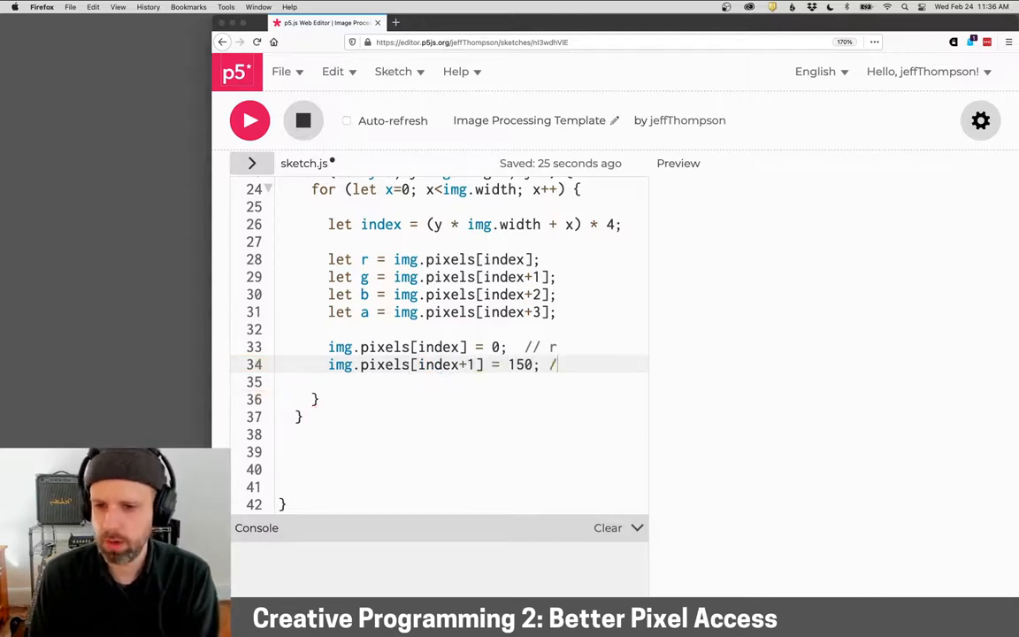
{"action": "type", "text": "g"}
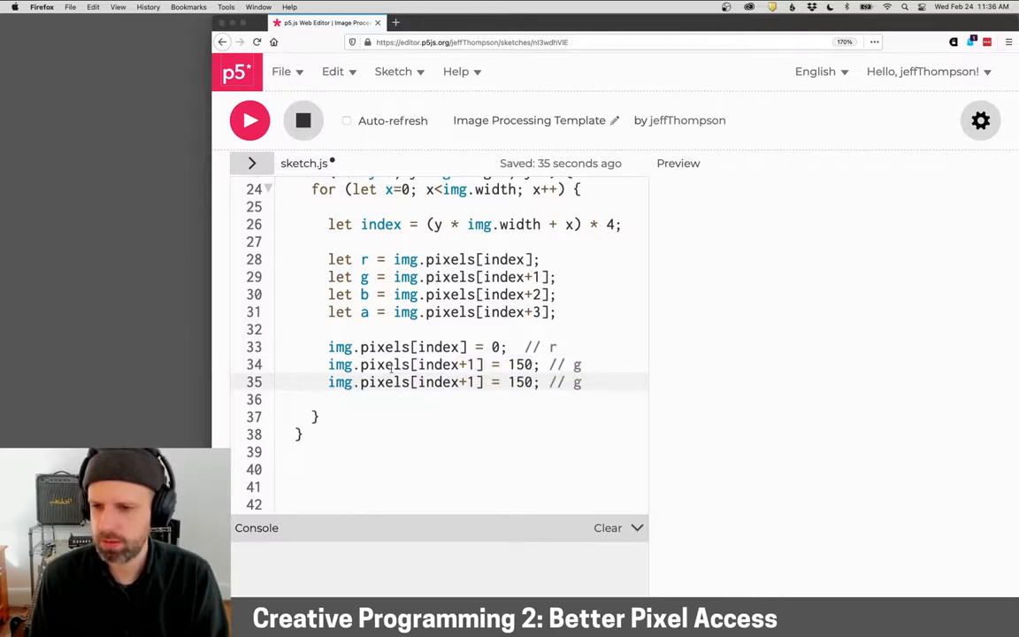
Step: Add the blue and alpha writes at index+2 and index+3 set to 255 with // b and // a comments
{"action": "type", "text": "2"}
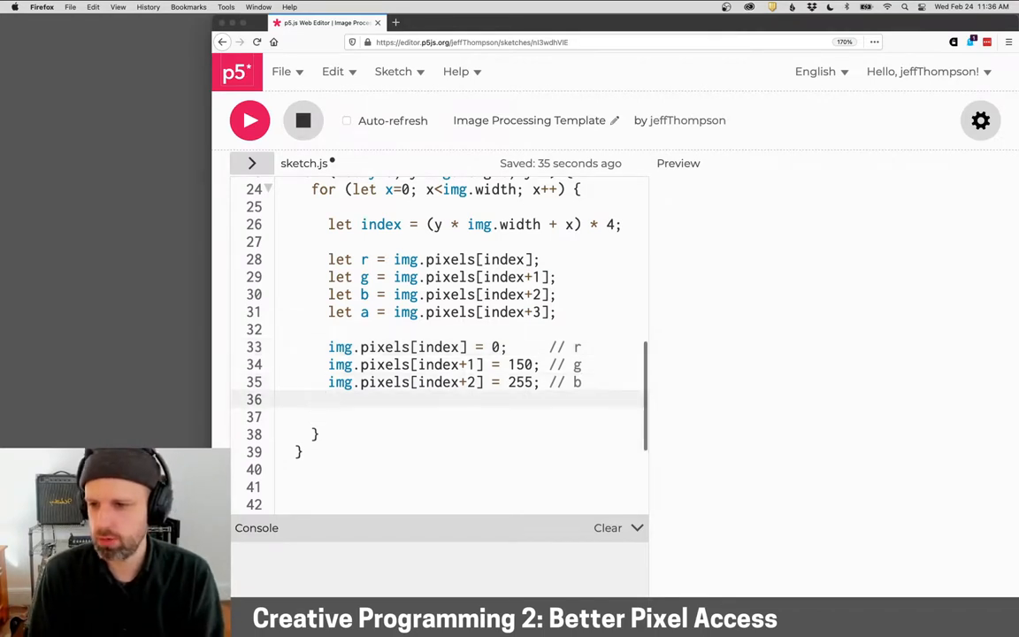
{"action": "type", "text": "img.pixels[index+1] = 150; // g"}
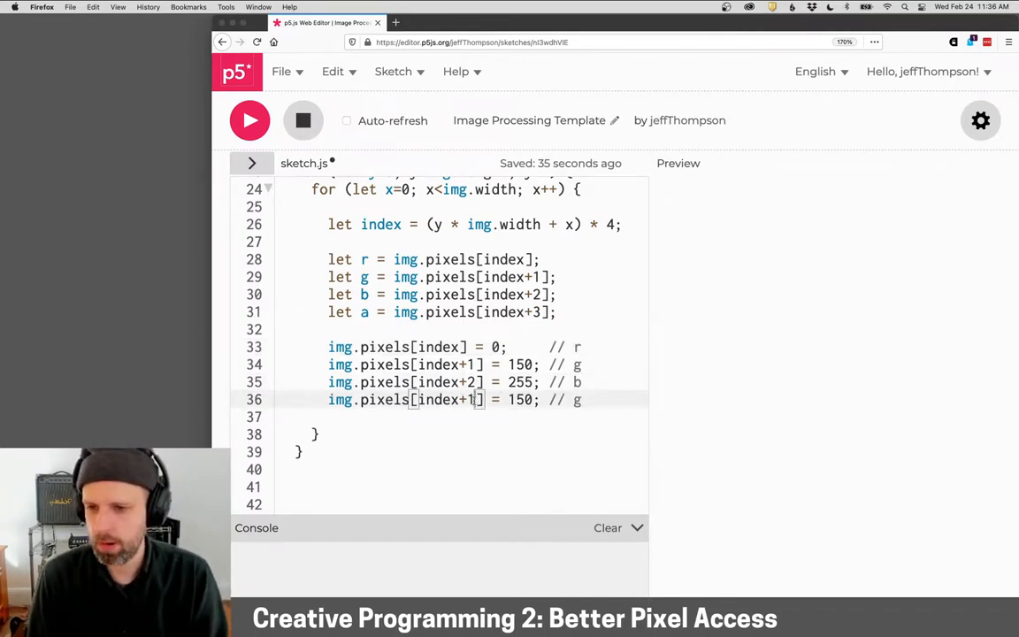
{"action": "type", "text": "3"}
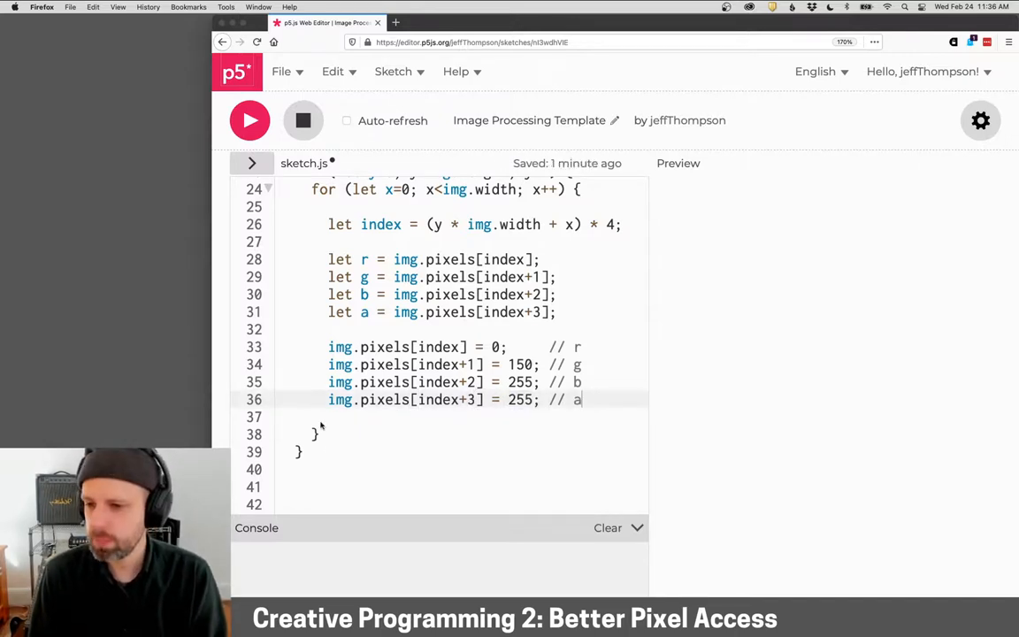
Step: After the loops call img.updatePixels(); and image(img, 0,0);
{"action": "key", "text": "Backspace"}
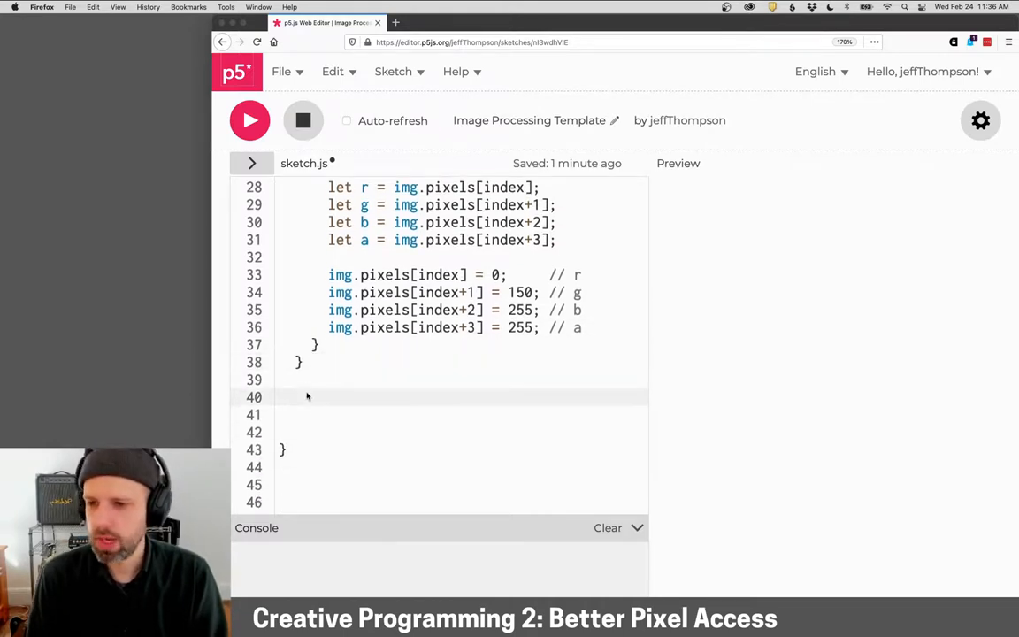
{"action": "left_click", "coordinate": [300, 397]}
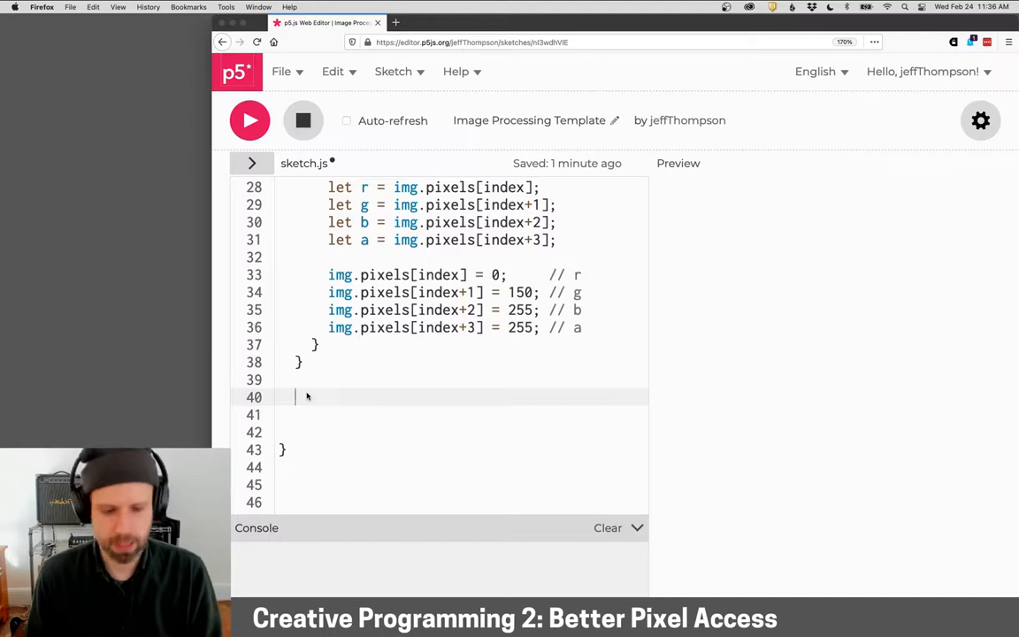
{"action": "type", "text": "img."}
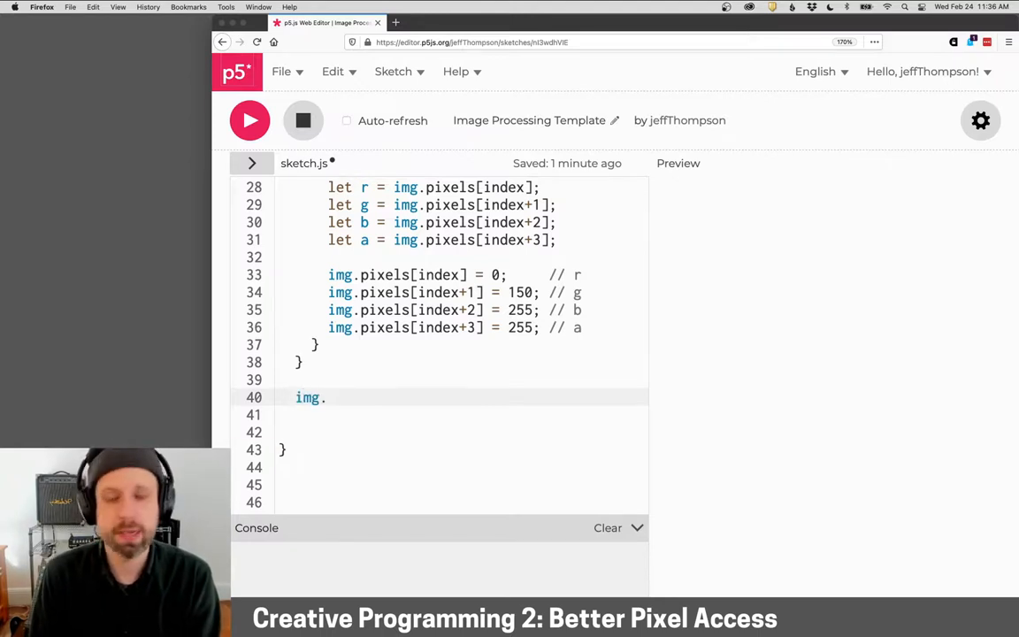
{"action": "type", "text": "updatePixels();"}
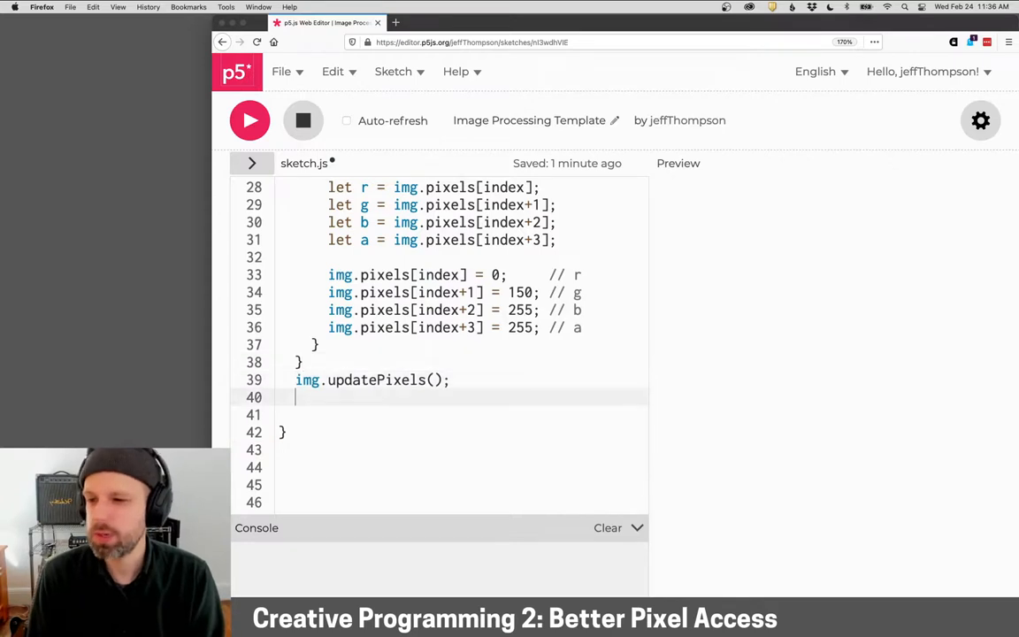
{"action": "type", "text": "image(img,"}
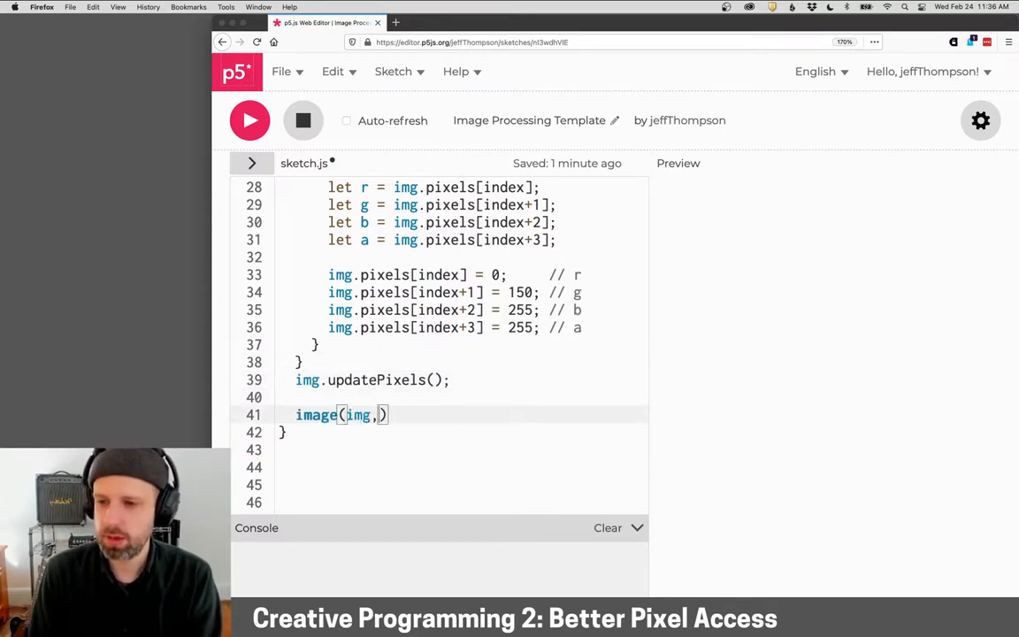
{"action": "type", "text": "0,0);"}
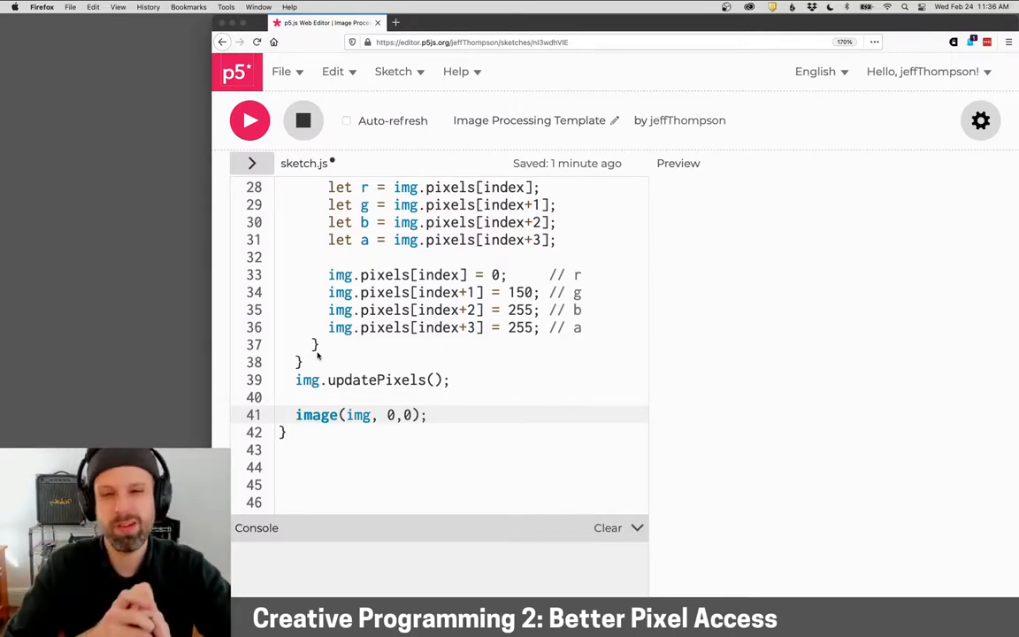
Step: Run the sketch, then change both loop increments from ++ to +=10
{"action": "left_click", "coordinate": [424, 414]}
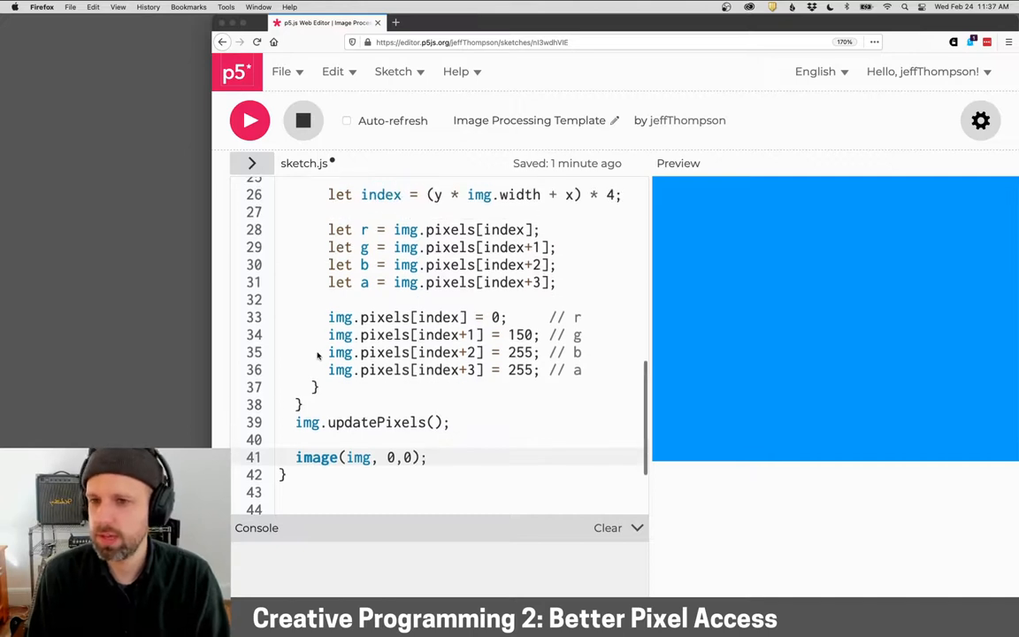
{"action": "scroll", "scroll_direction": "up", "scroll_amount": 3}
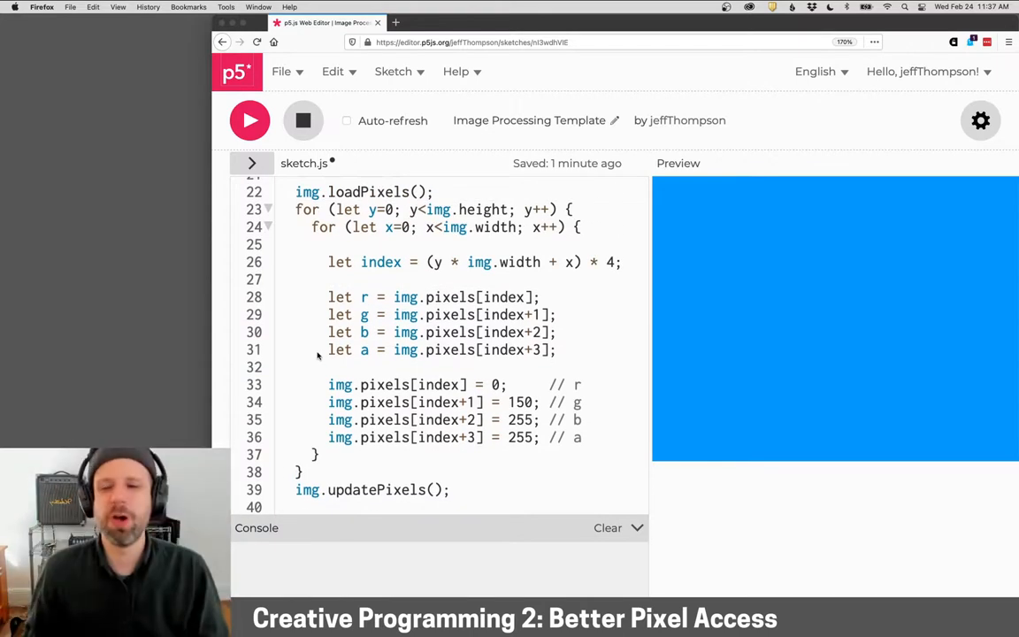
{"action": "scroll", "scroll_direction": "up", "scroll_amount": 3}
{"action": "type", "text": "=1"}
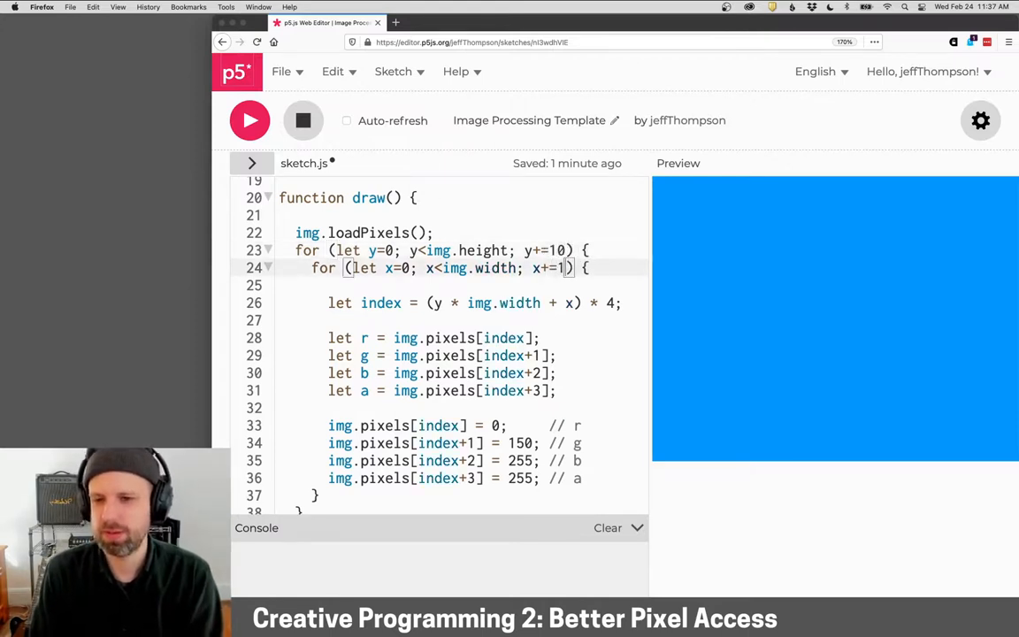
{"action": "type", "text": "0"}
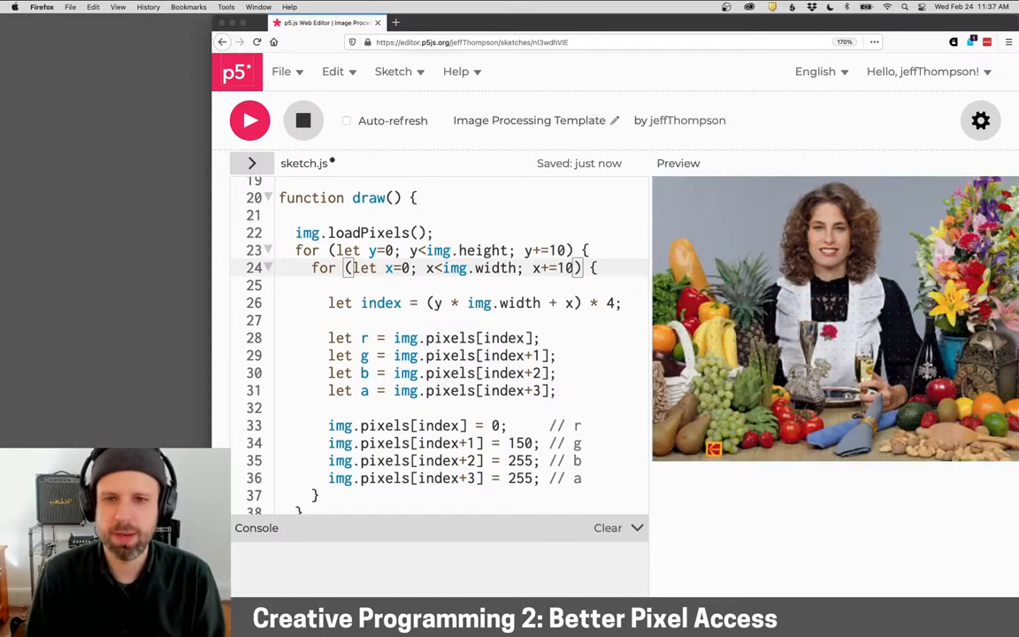
Step: Set the red and green channel writes to 255 so the dotted pixels become white
{"action": "scroll", "scroll_direction": "down", "scroll_amount": 3}
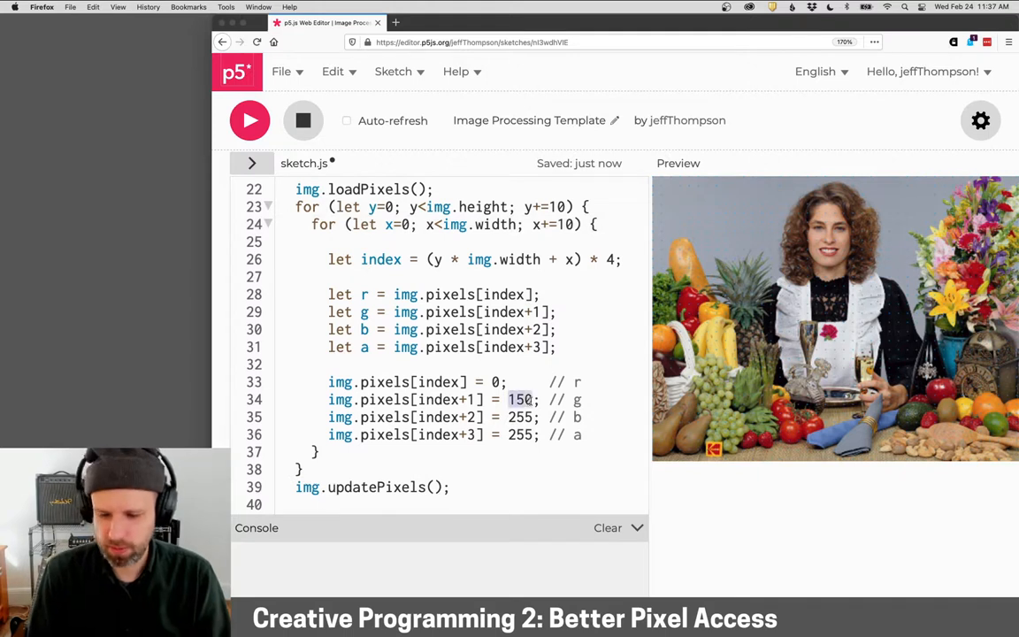
{"action": "type", "text": "255"}
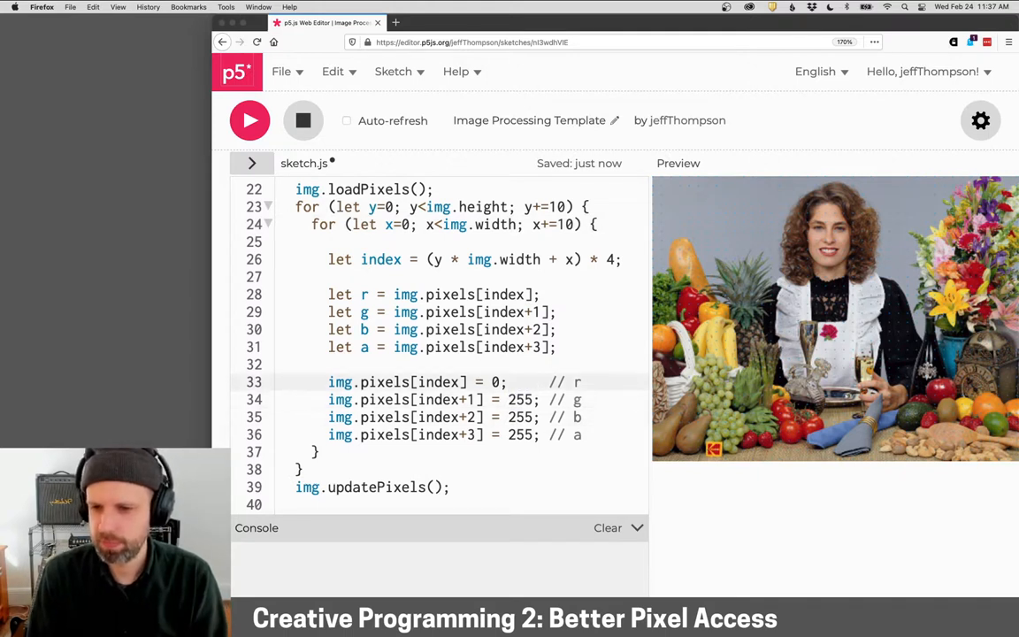
{"action": "type", "text": "255"}
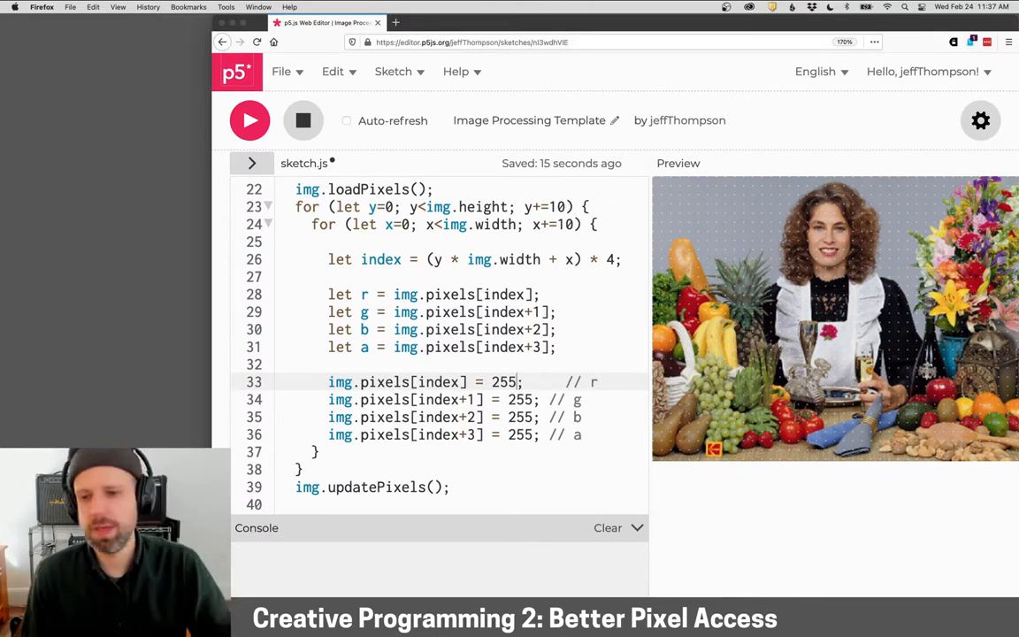
{"action": "scroll", "scroll_direction": "down", "scroll_amount": 3}
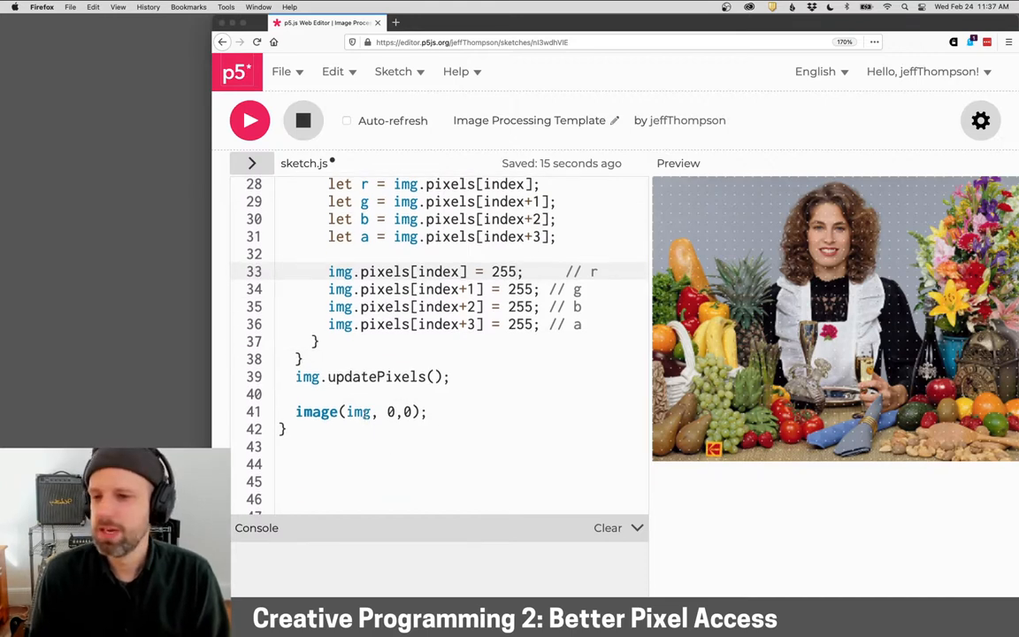
{"action": "scroll", "scroll_direction": "up", "scroll_amount": 3}
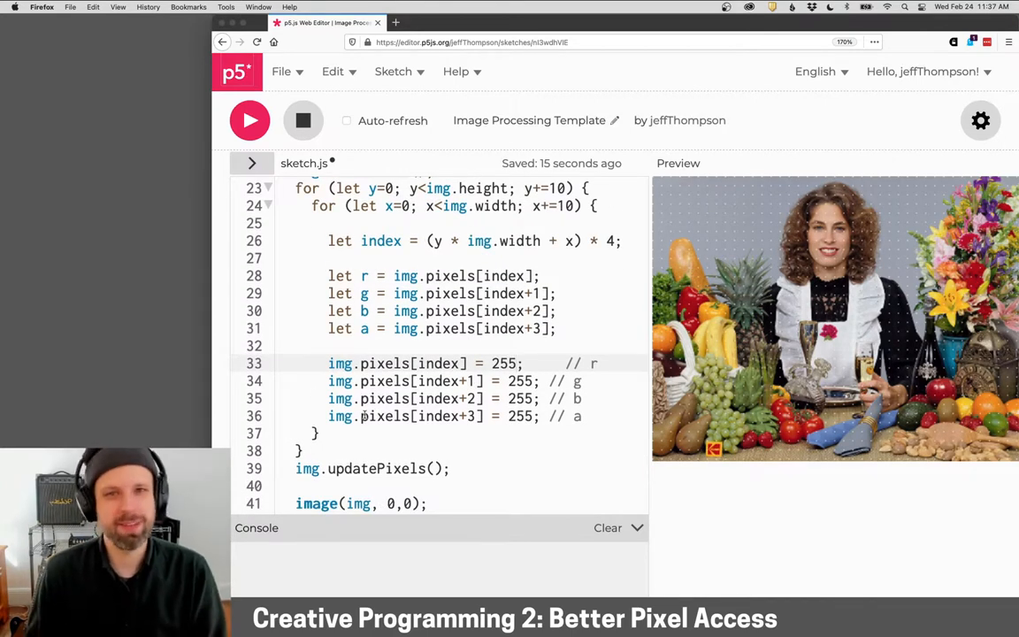